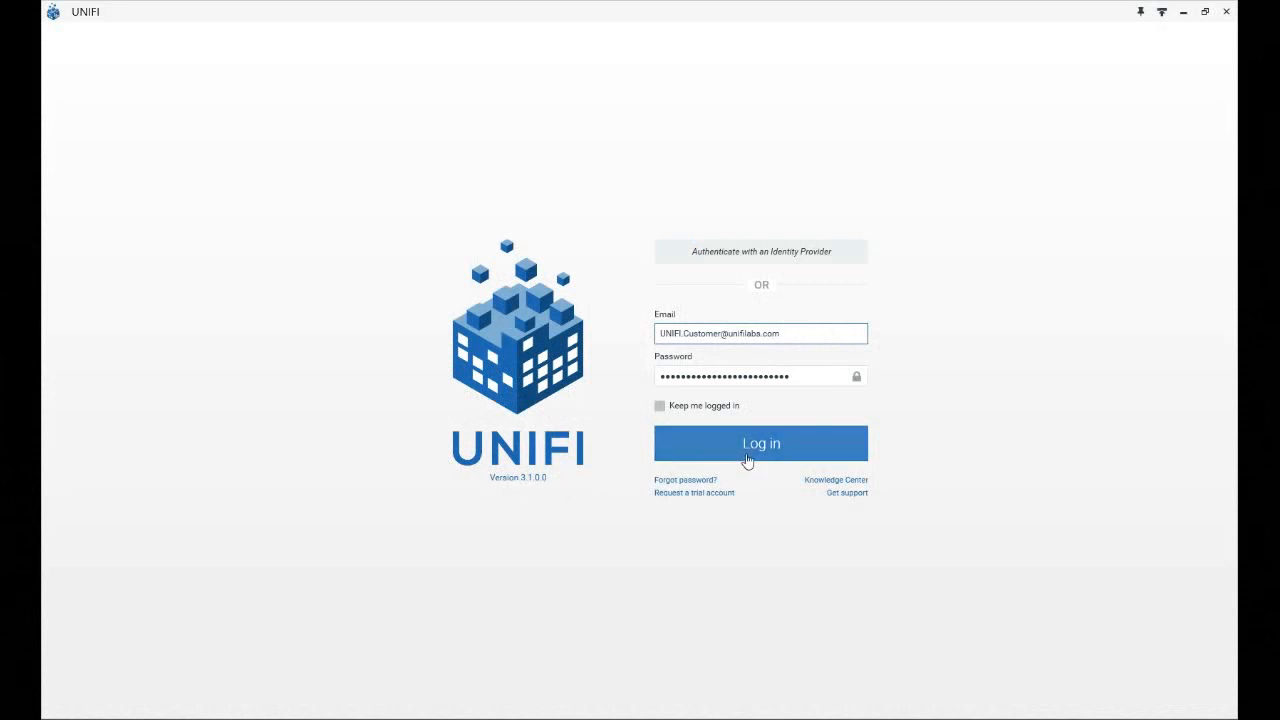
- Sign in with the filled-in credentials and show the Notifications overview of pending uploads and requests
{"action": "left_click", "coordinate": [760, 444]}
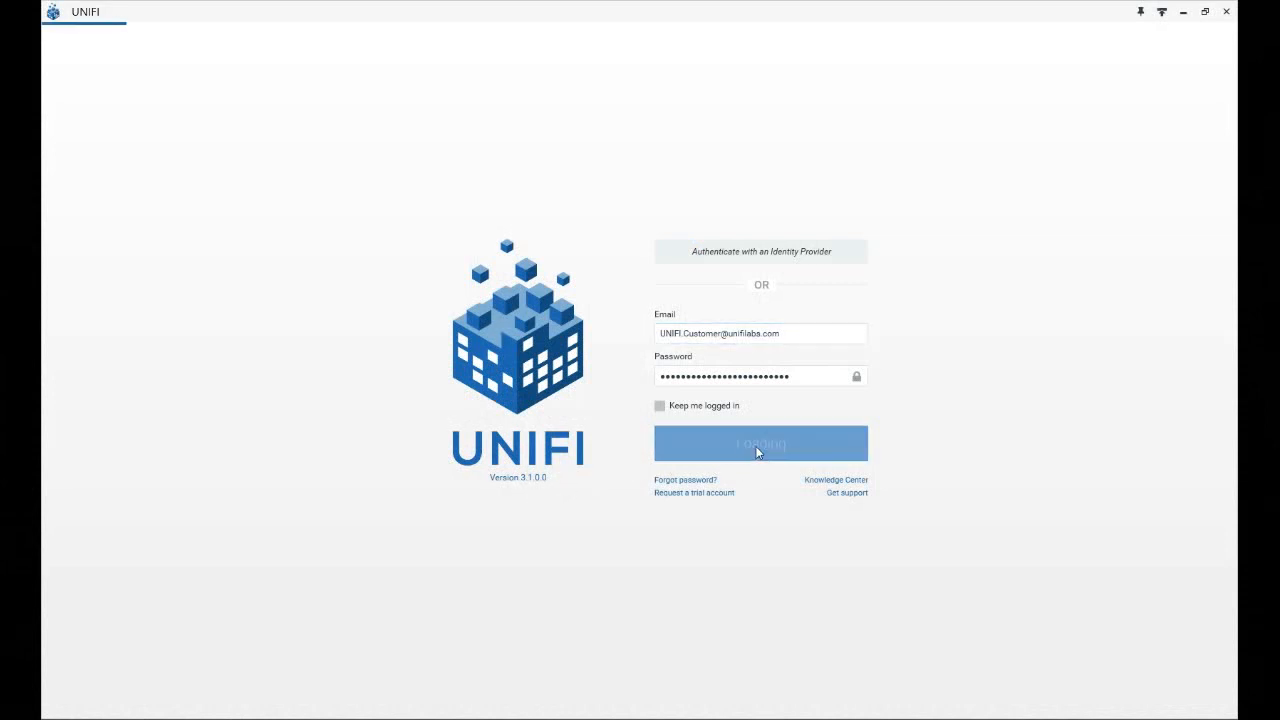
{"action": "left_click", "coordinate": [760, 444]}
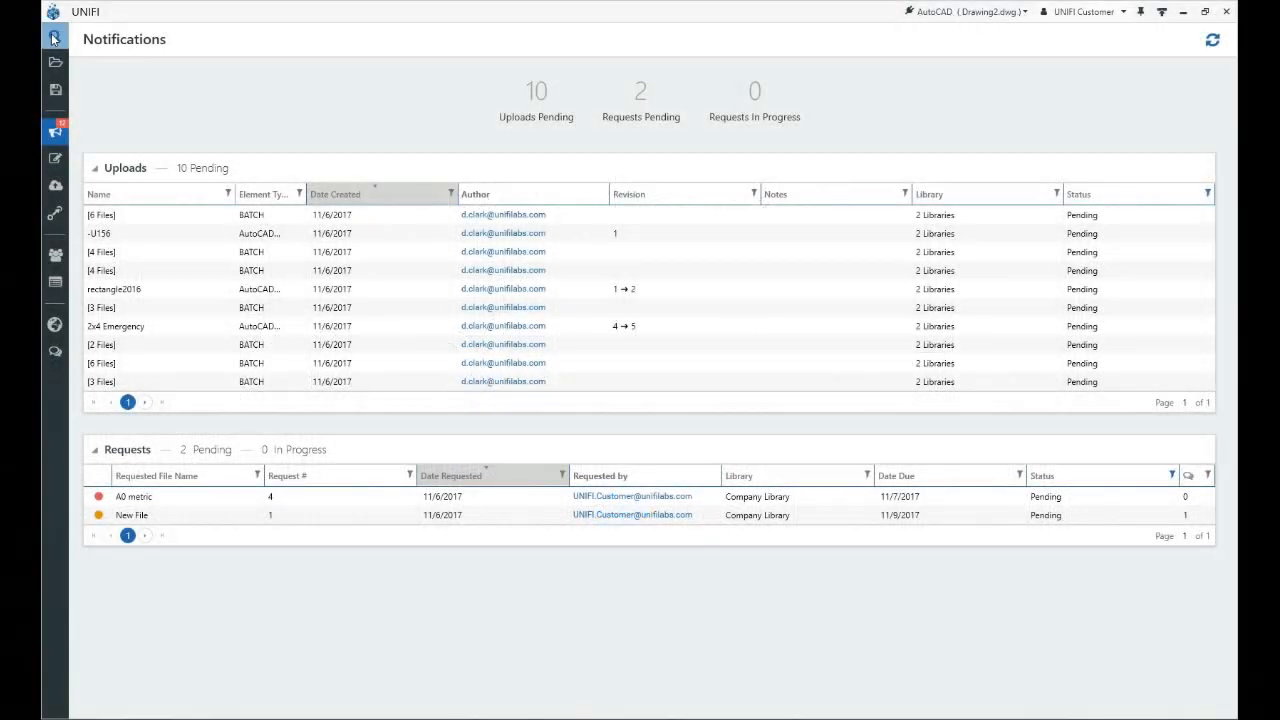
{"action": "left_click", "coordinate": [54, 36]}
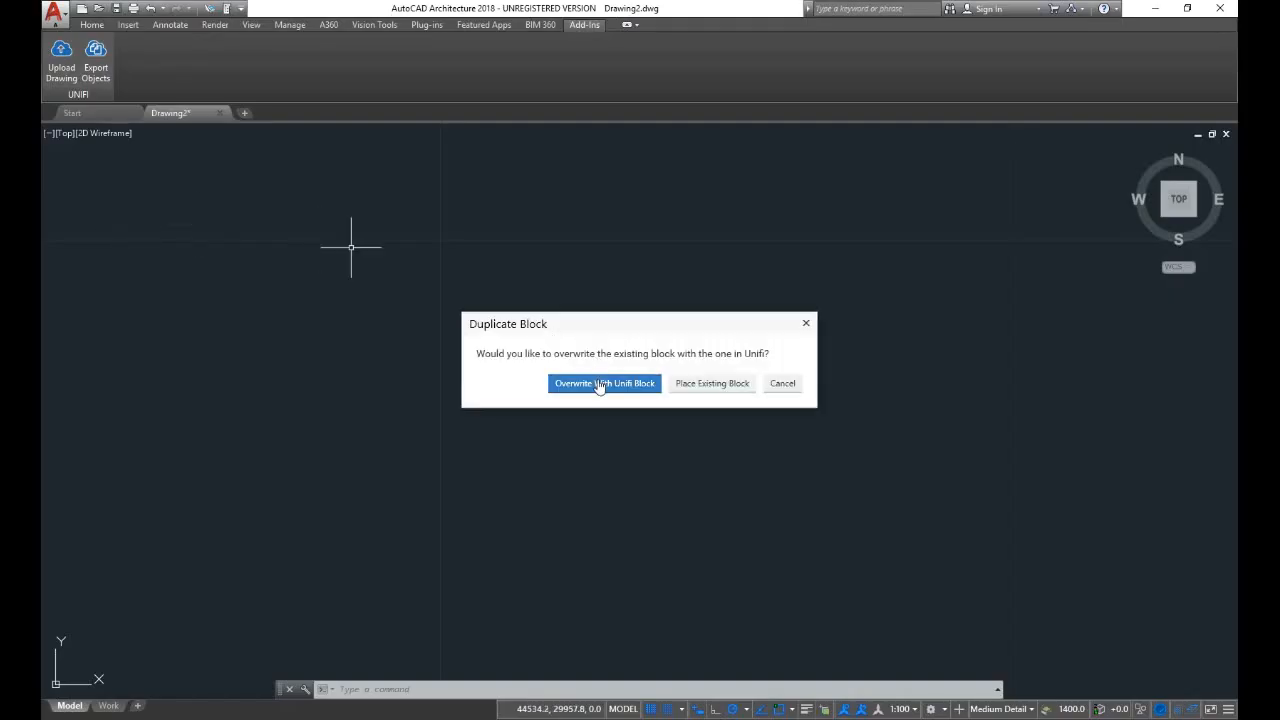
- Overwrite the duplicate with the UNIFI block and set the hexagon's insertion point in the drawing
{"action": "left_click", "coordinate": [604, 384]}
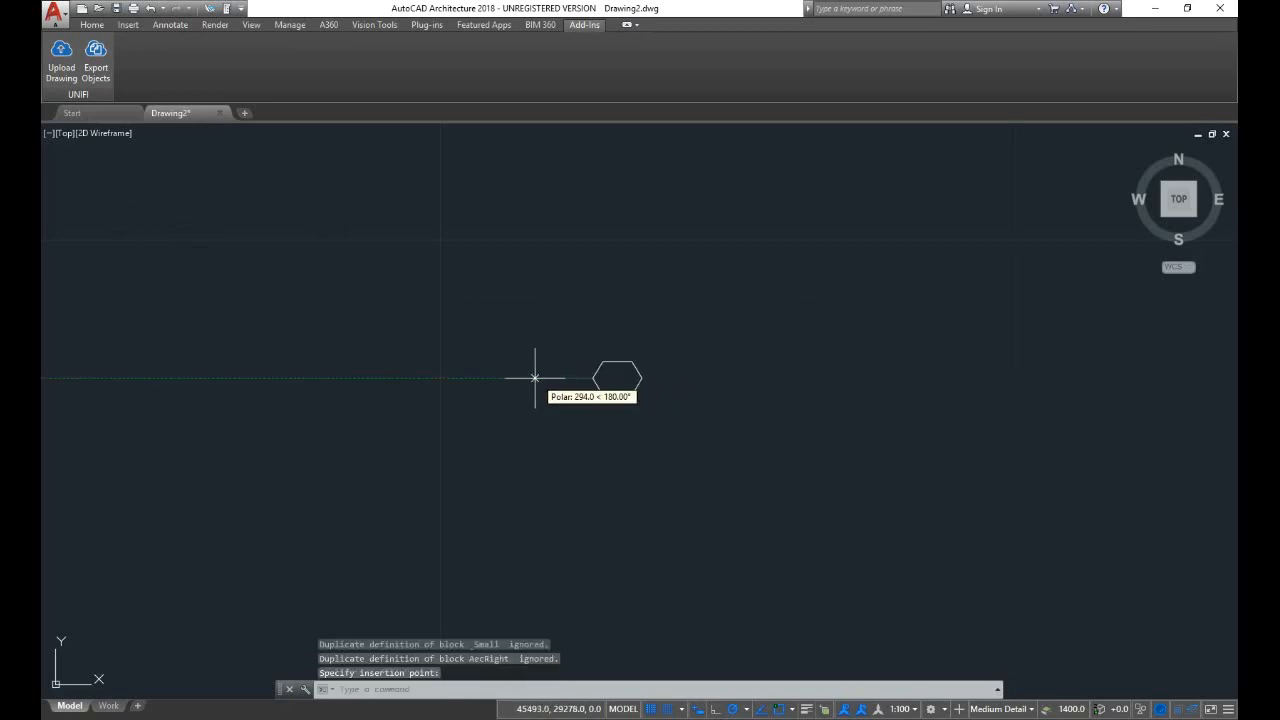
{"action": "left_click", "coordinate": [536, 378]}
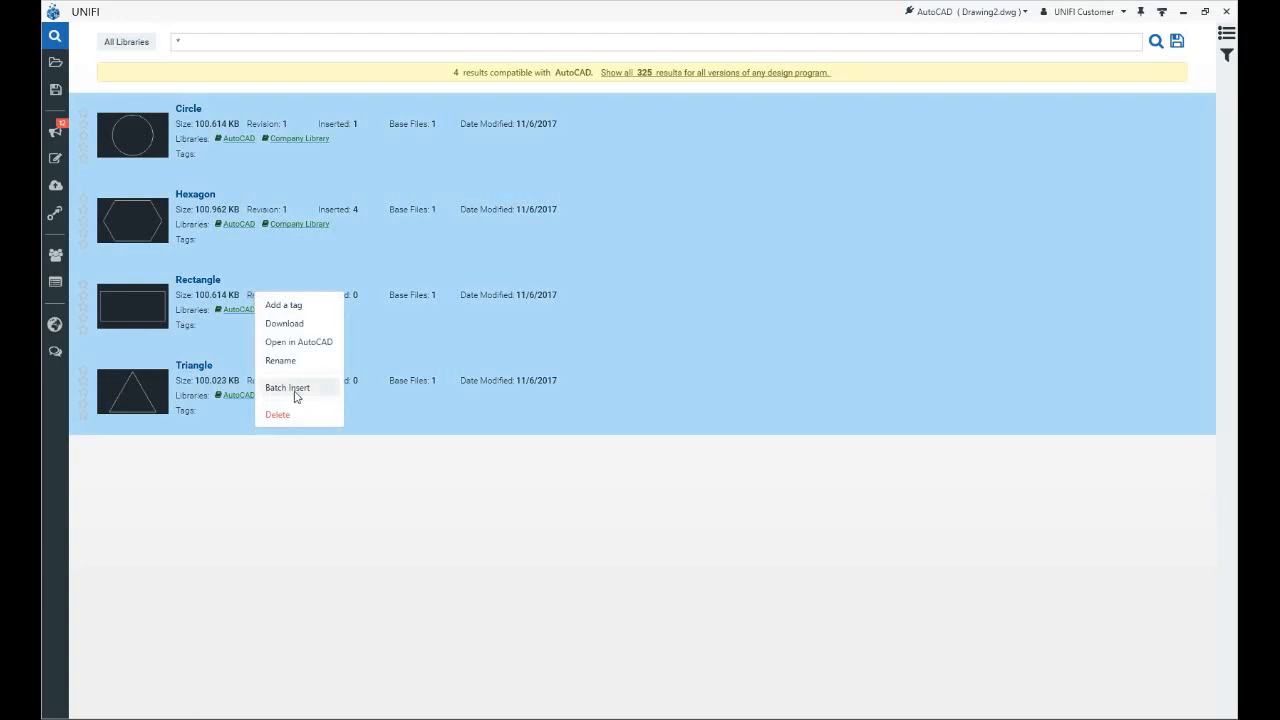
- Batch insert the selected Circle, Hexagon, Rectangle and Triangle blocks at once
{"action": "left_click", "coordinate": [54, 158]}
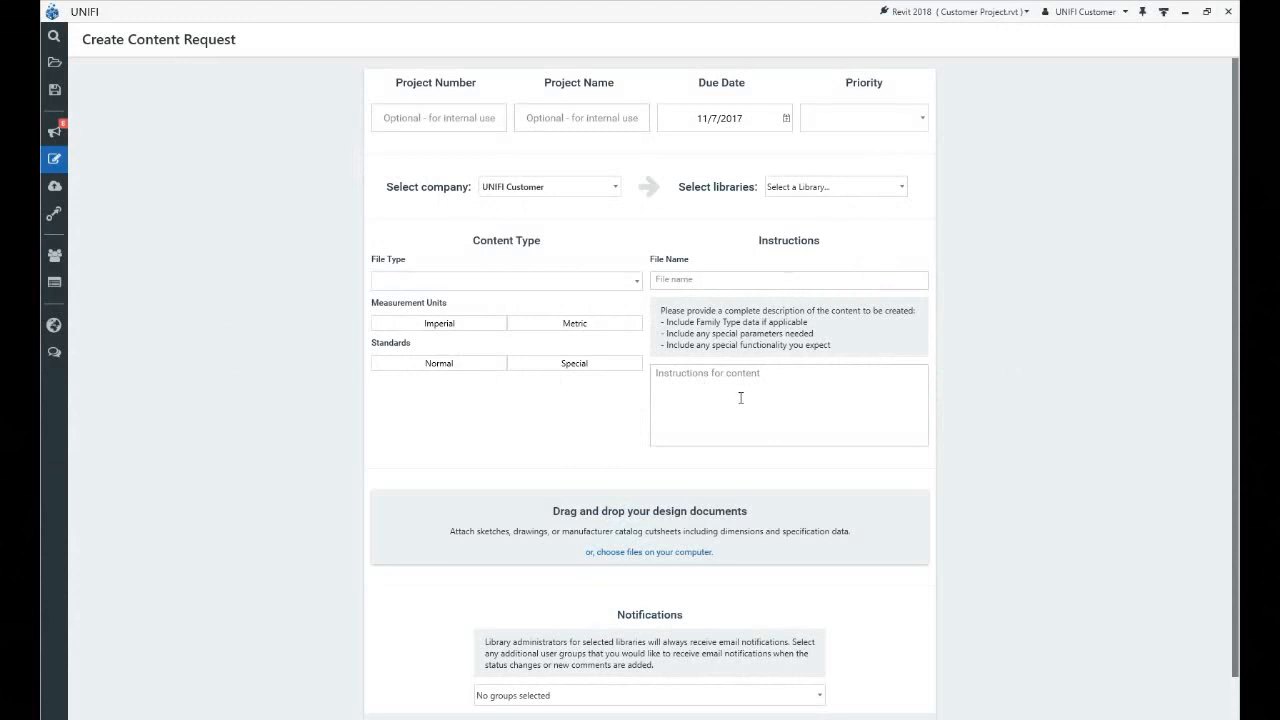
- Choose Notification Group for the new content request, then go to the New File request via notifications
{"action": "left_click", "coordinate": [504, 280]}
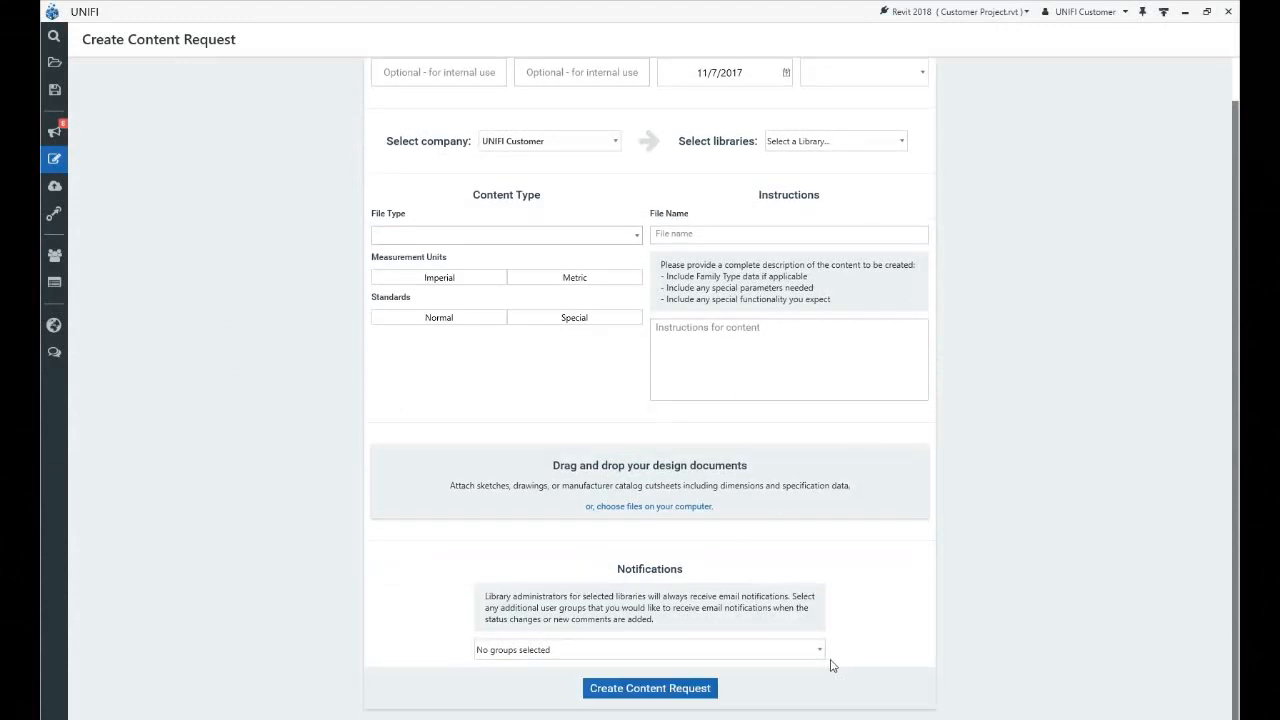
{"action": "left_click", "coordinate": [648, 648]}
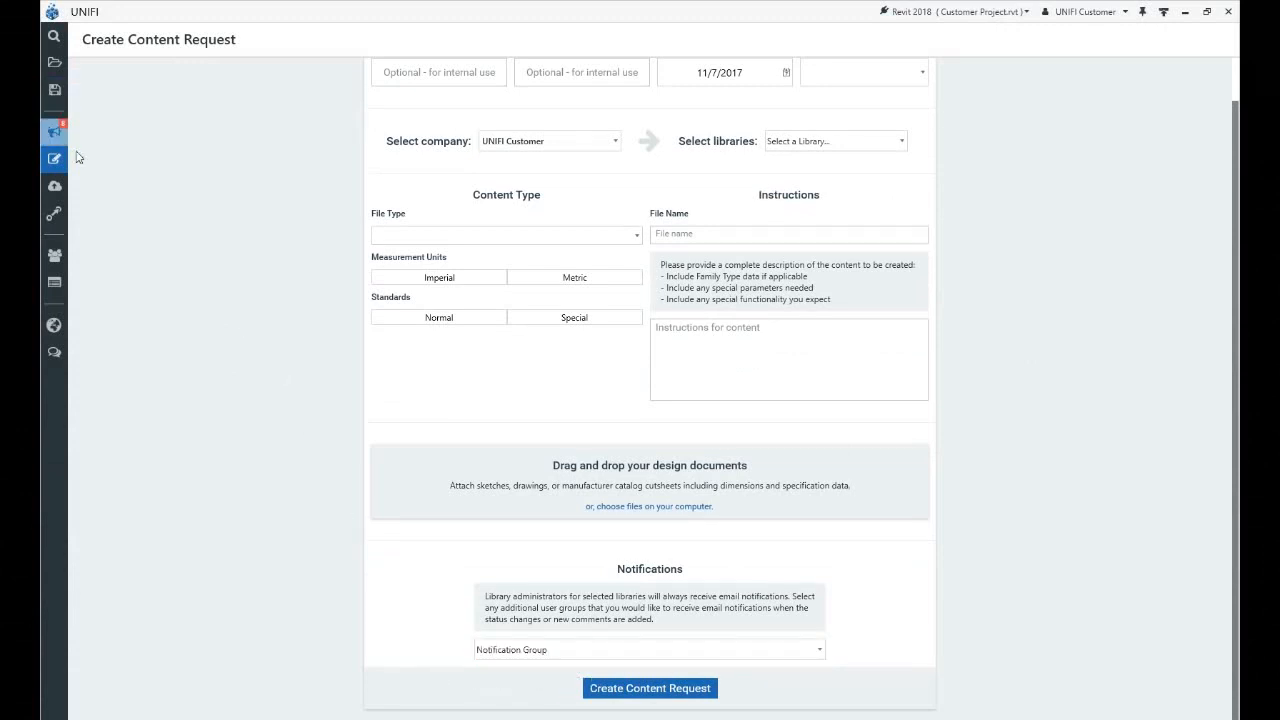
{"action": "left_click", "coordinate": [52, 132]}
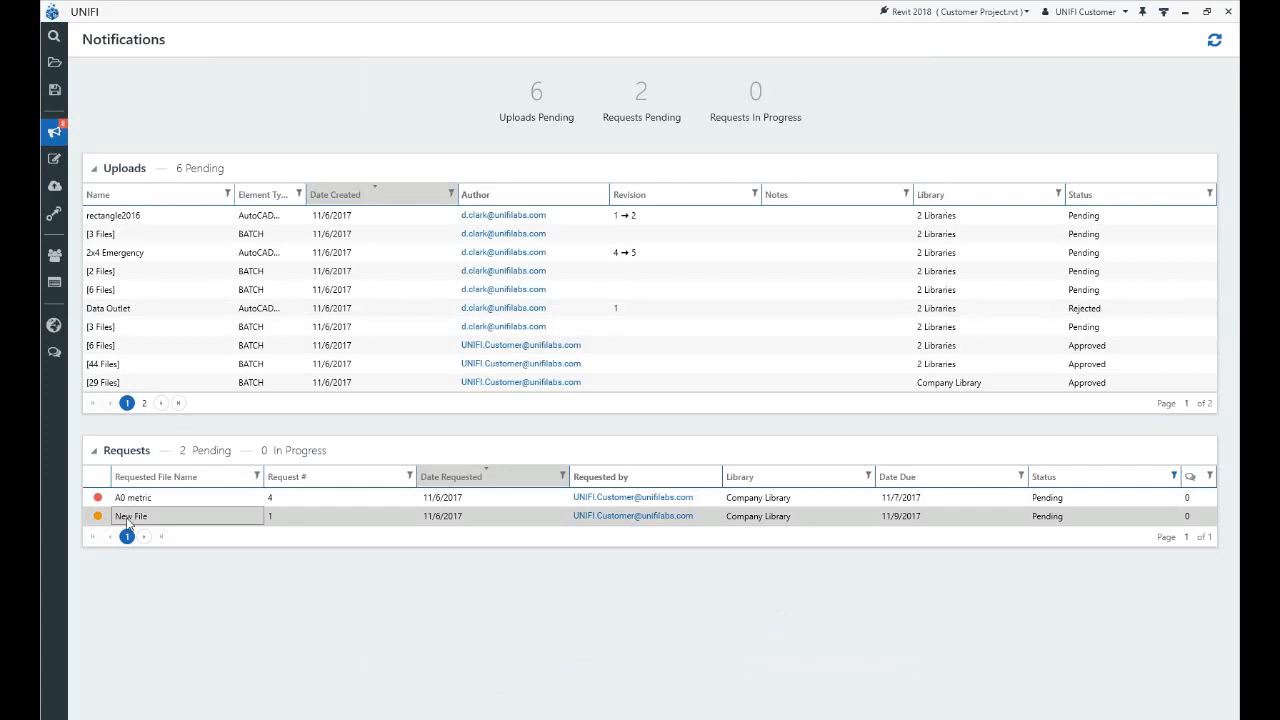
{"action": "left_click", "coordinate": [132, 516]}
{"action": "type", "text": "New Comment!"}
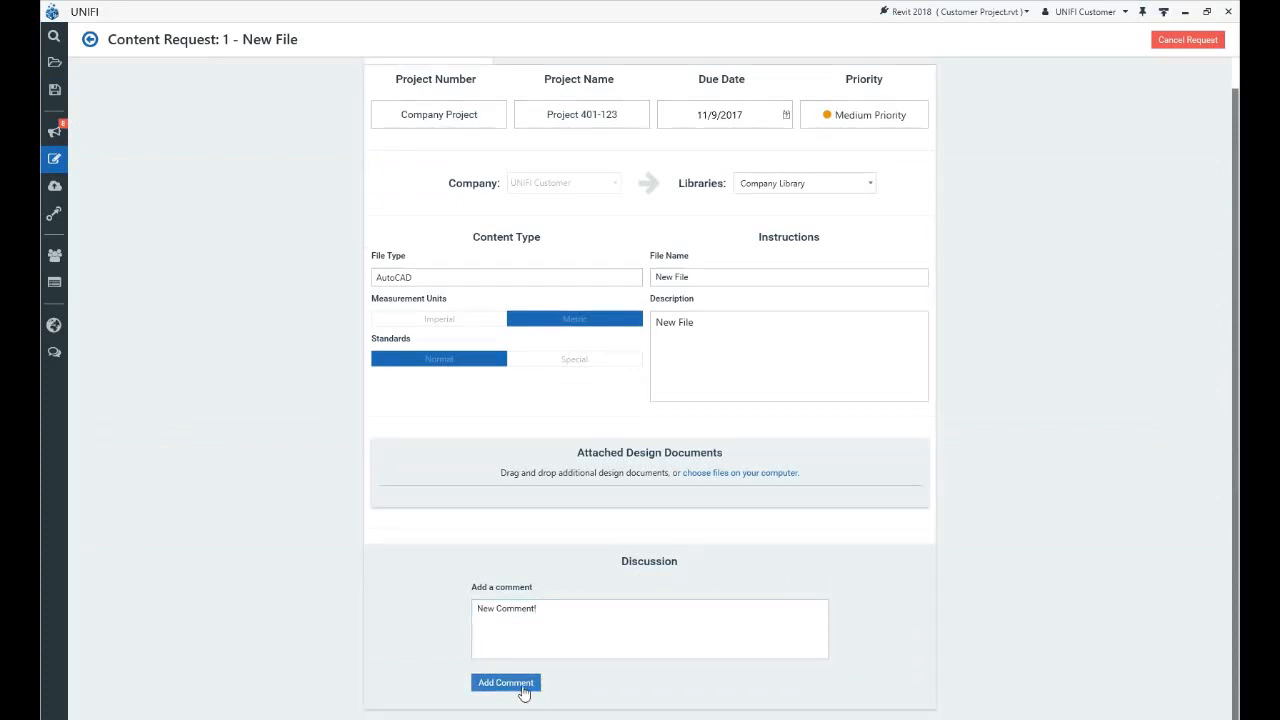
- Post the comment 'New Comment!' on the New File request and show the User Management groups list
{"action": "left_click", "coordinate": [504, 682]}
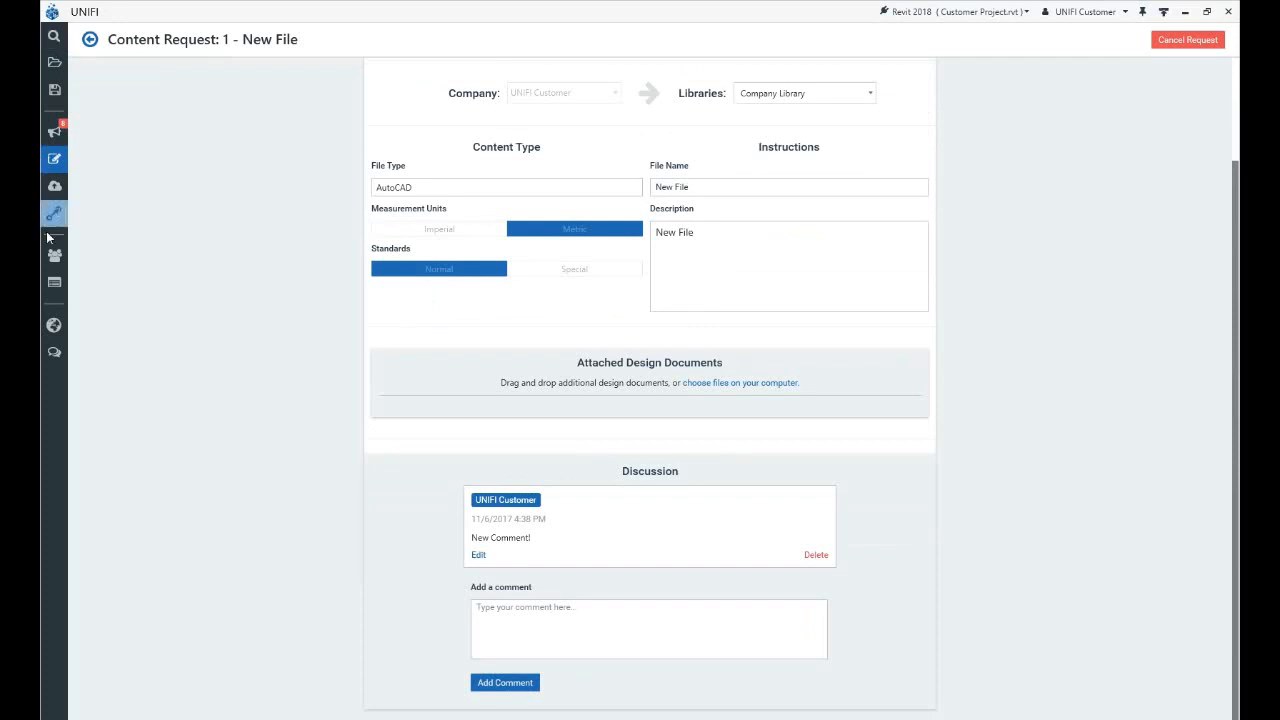
{"action": "mouse_move", "coordinate": [54, 256]}
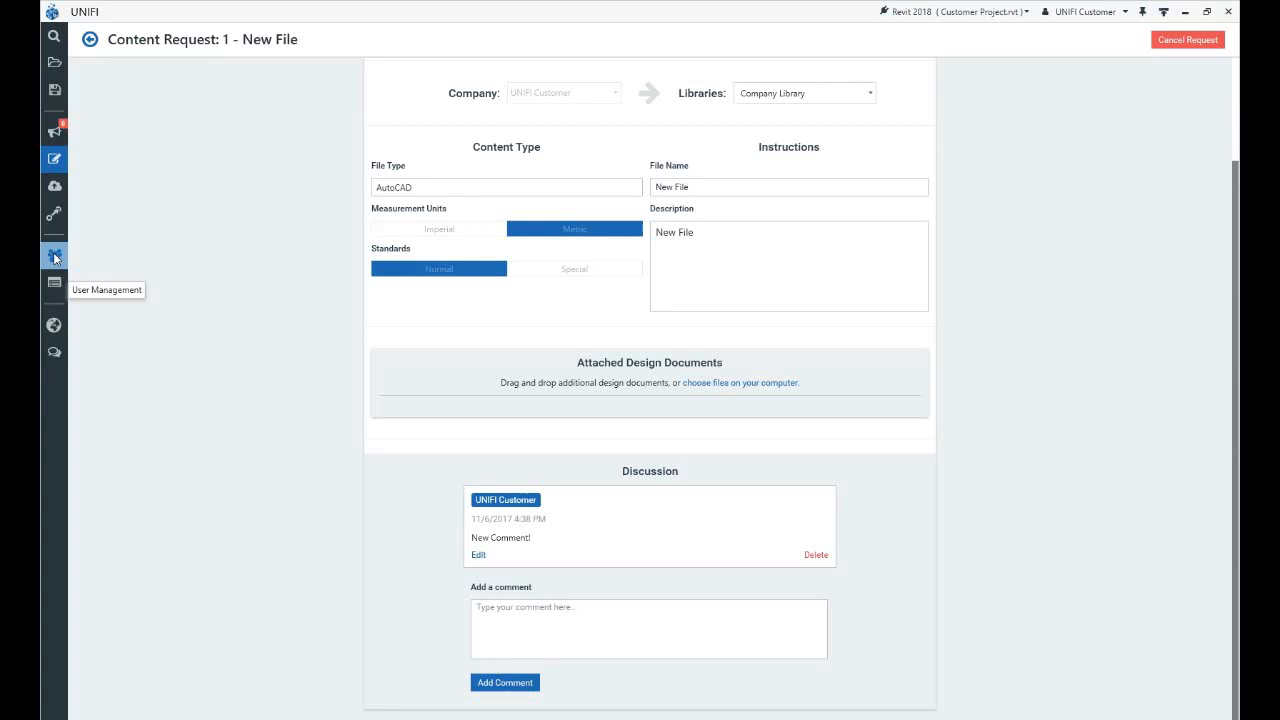
{"action": "left_click", "coordinate": [54, 256]}
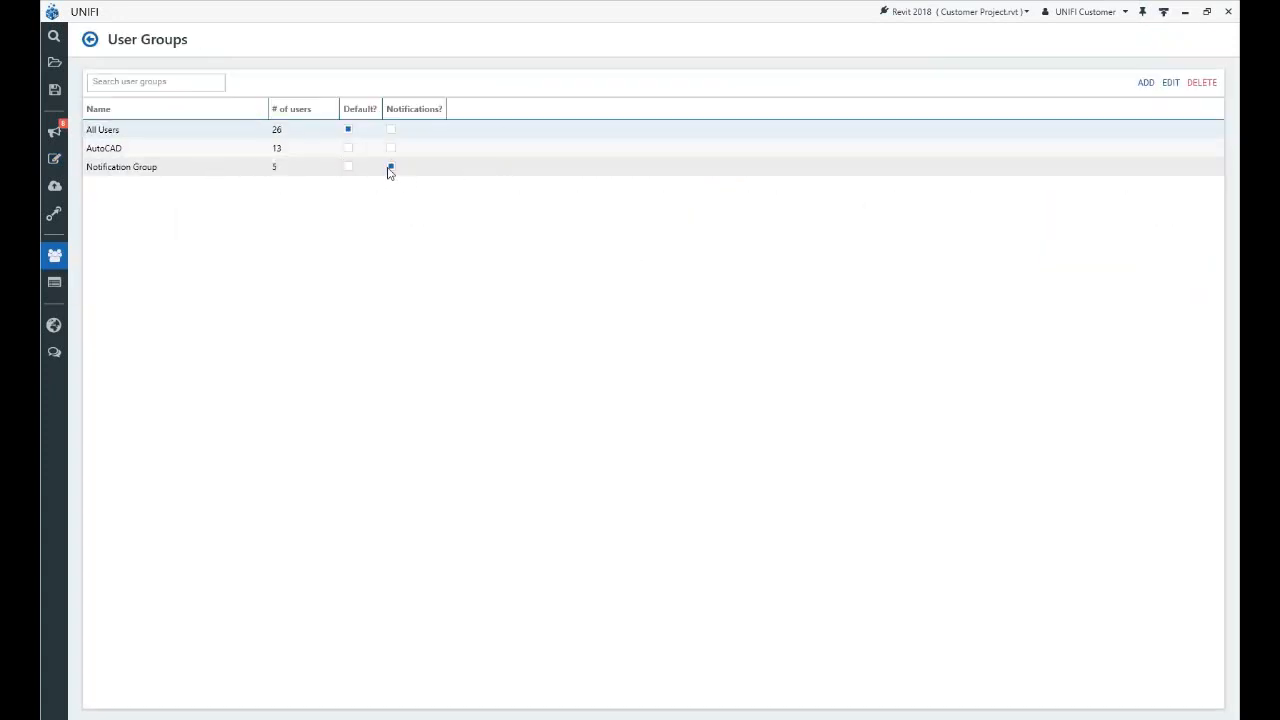
- Check Notification Group's notifications setting and A0 metric's actions, then return to the notifications overview
{"action": "double_click", "coordinate": [120, 166]}
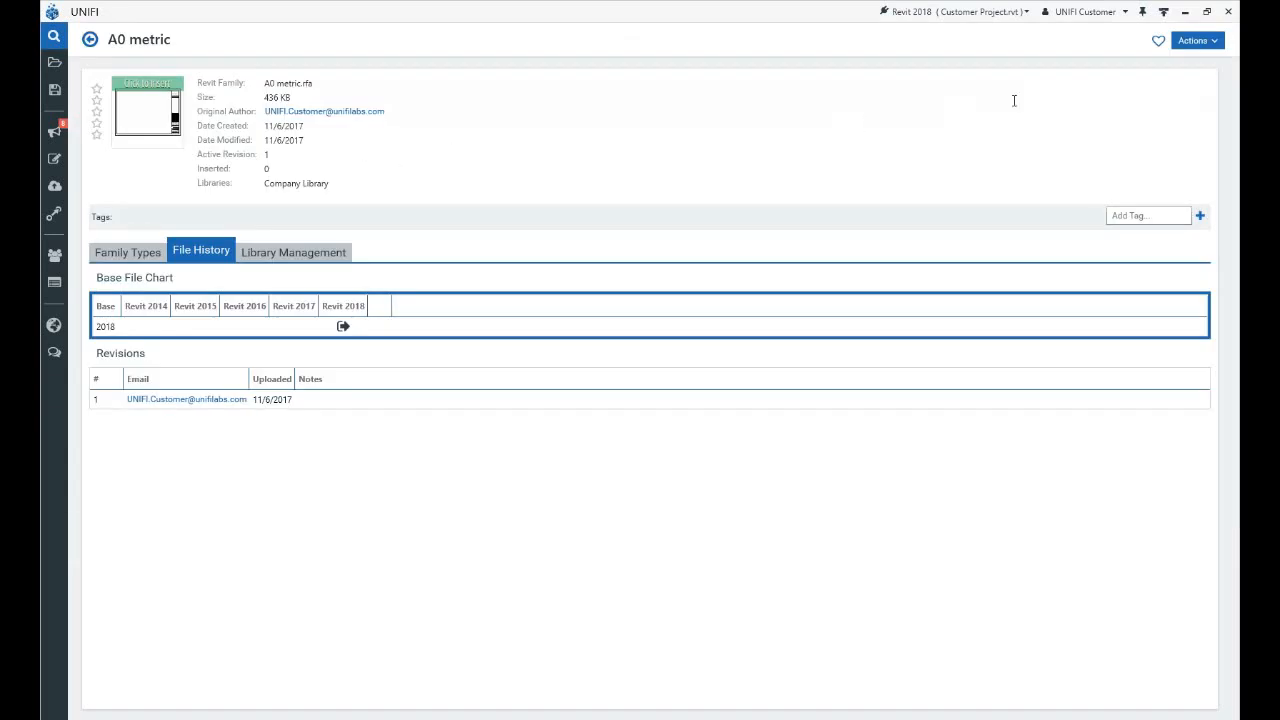
{"action": "left_click", "coordinate": [1196, 40]}
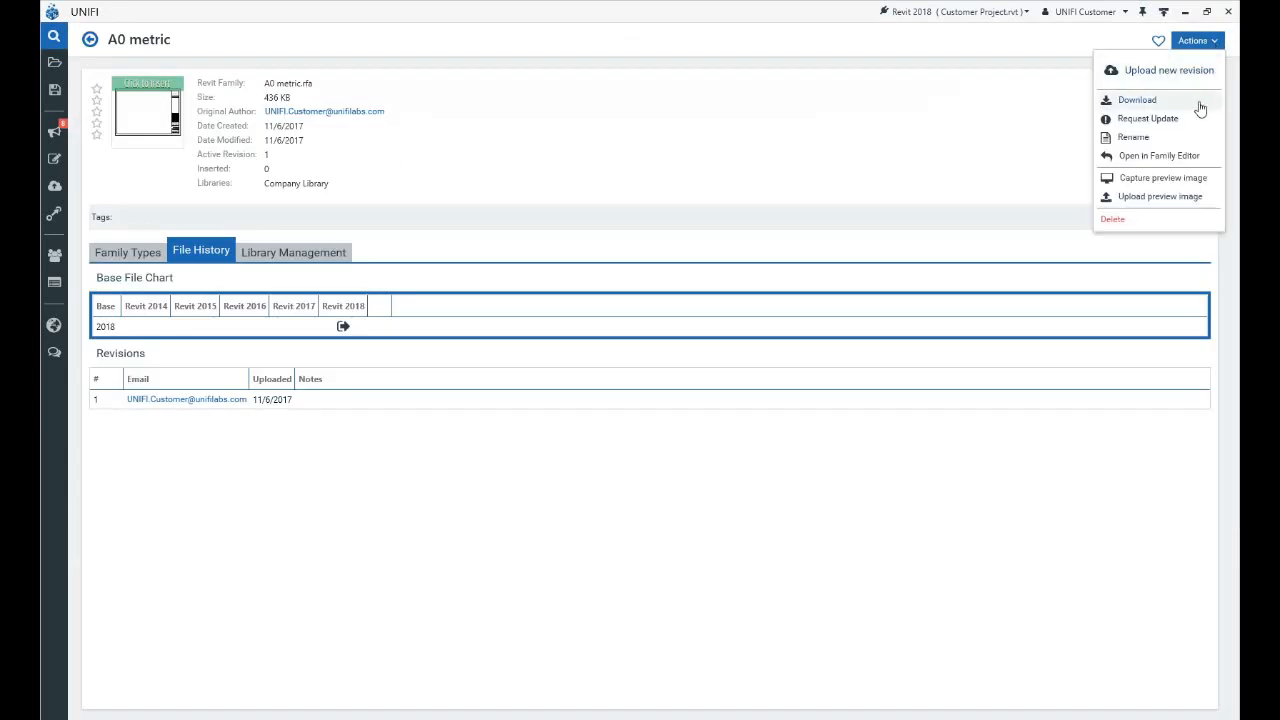
{"action": "mouse_move", "coordinate": [42, 132]}
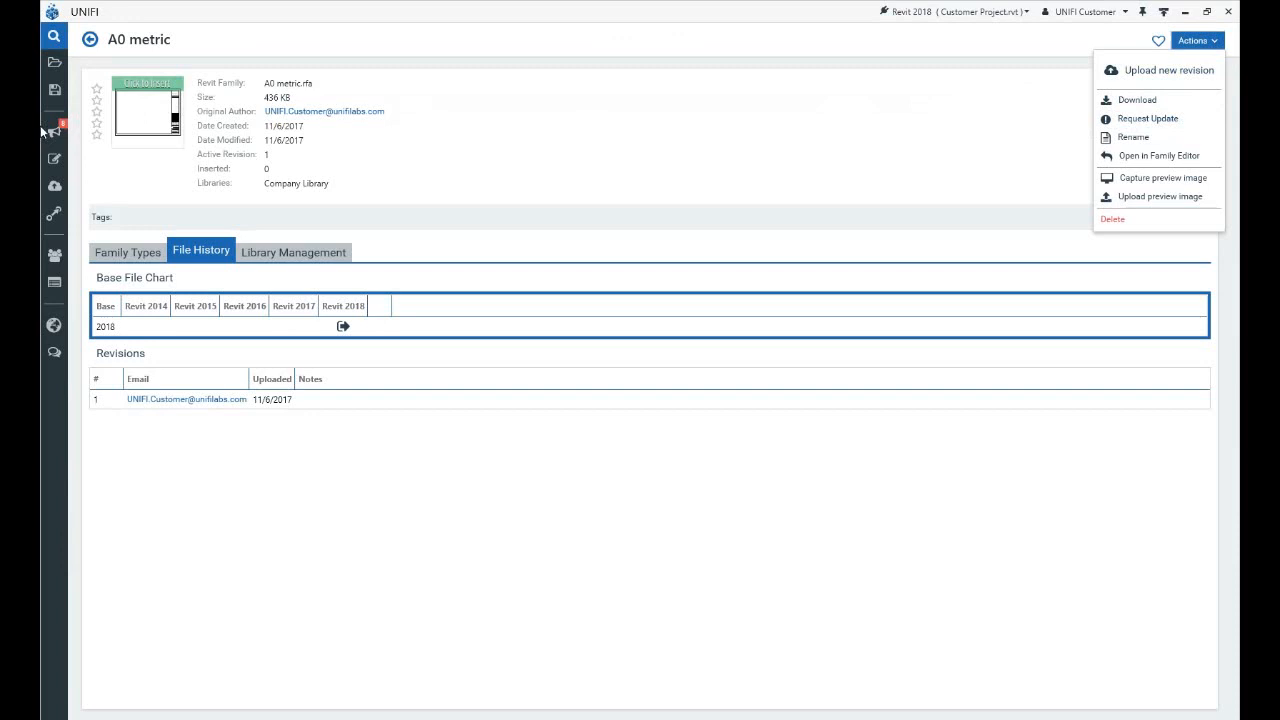
{"action": "left_click", "coordinate": [54, 132]}
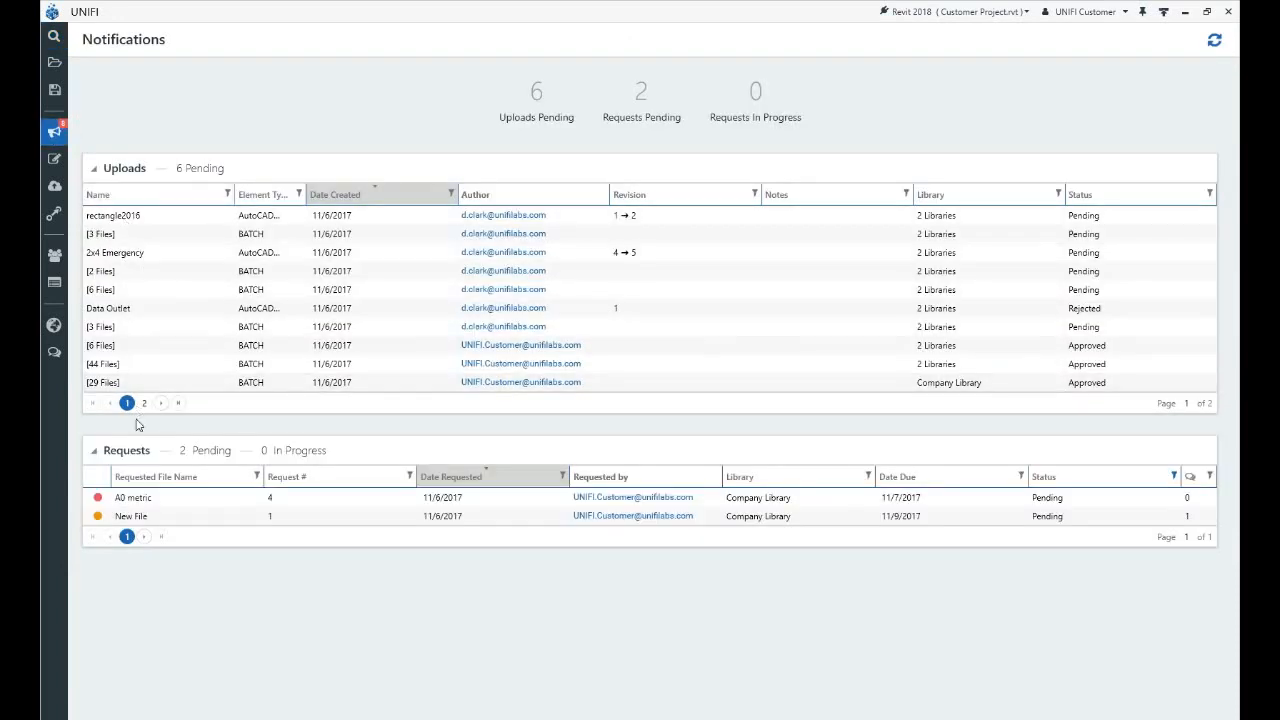
- View the A0 metric update request and follow its link to the A0 metric family
{"action": "left_click", "coordinate": [132, 496]}
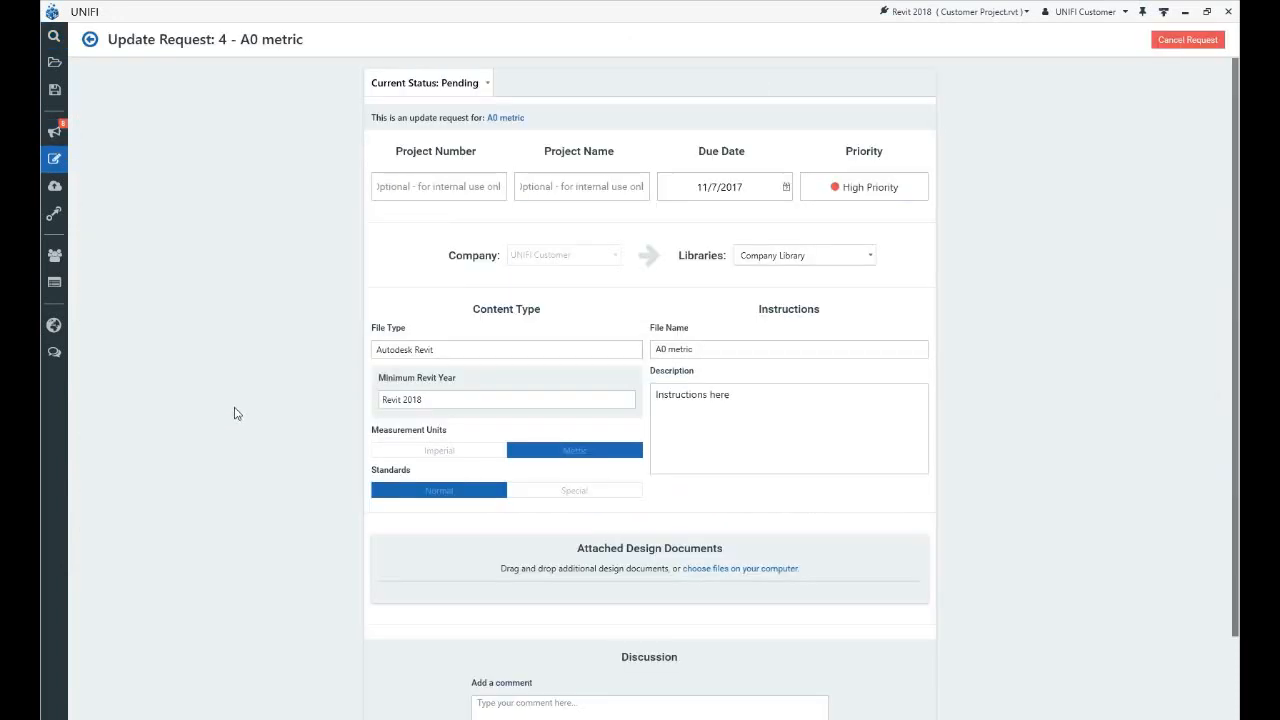
{"action": "mouse_move", "coordinate": [350, 300]}
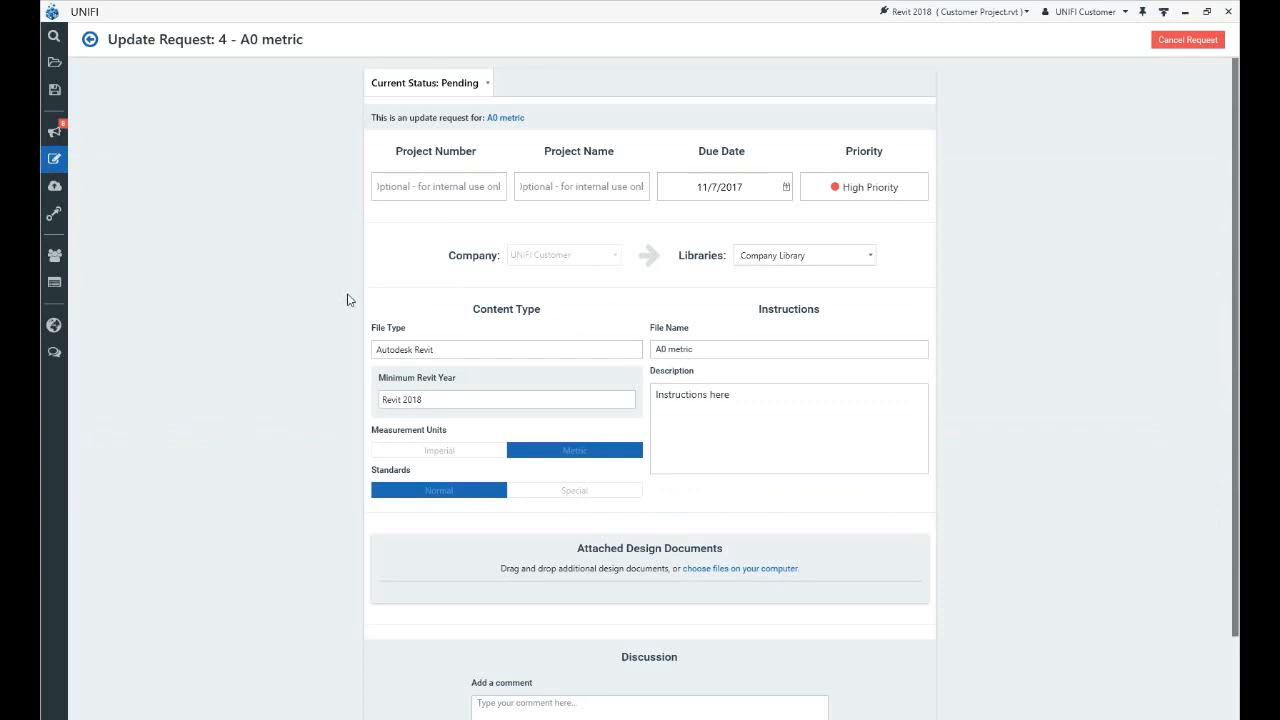
{"action": "mouse_move", "coordinate": [572, 188]}
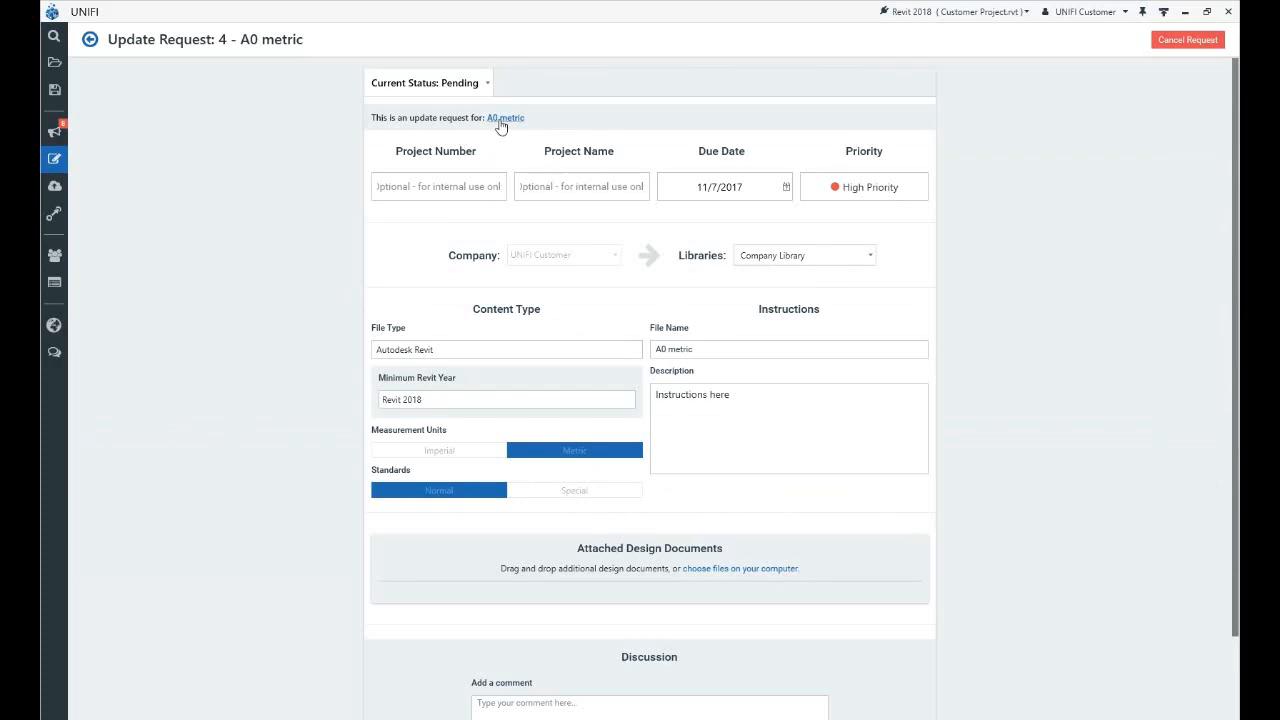
{"action": "left_click", "coordinate": [504, 118]}
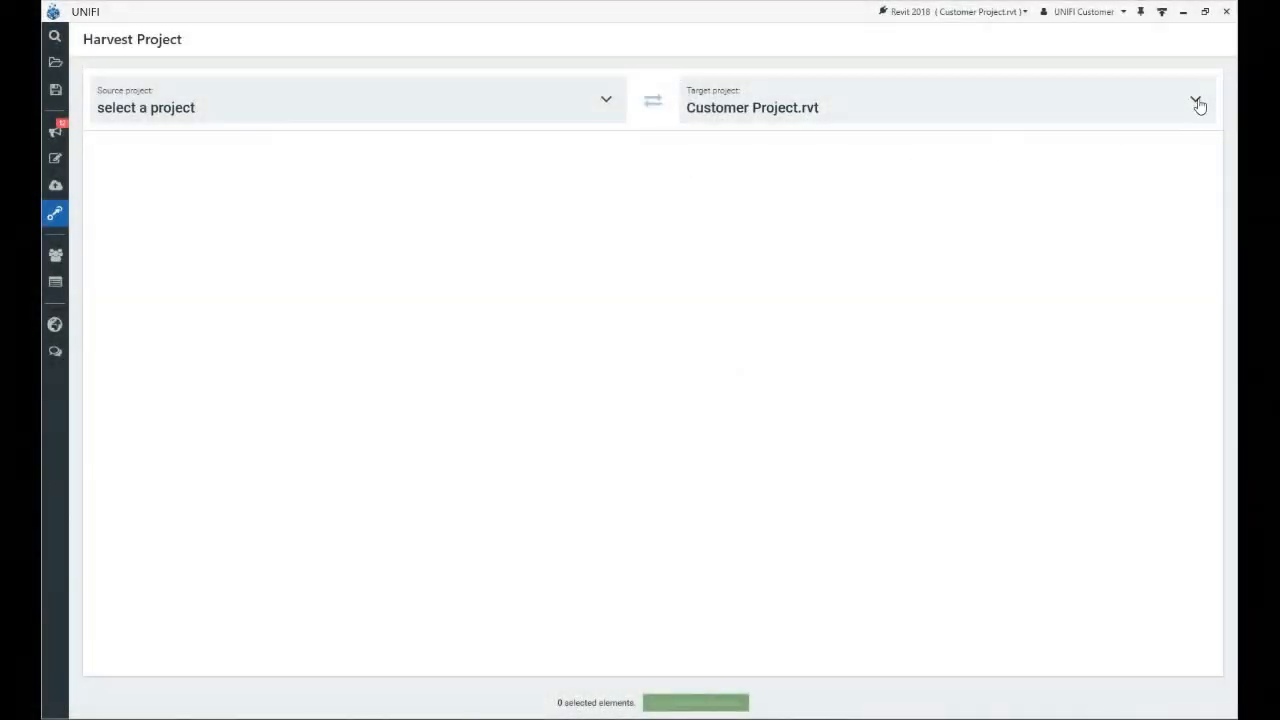
- Set rst advanced sample project, browsed from UNIFI, as the harvest source for Customer Project.rvt
{"action": "left_click", "coordinate": [1196, 104]}
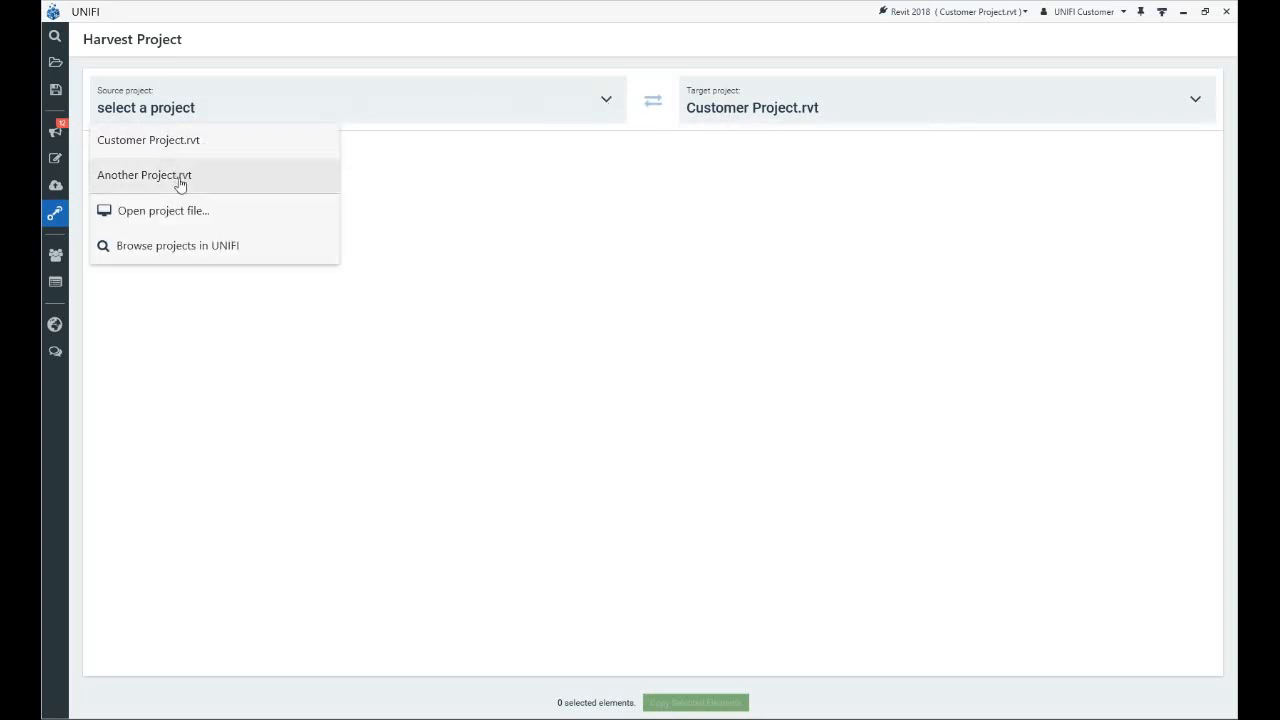
{"action": "left_click", "coordinate": [178, 244]}
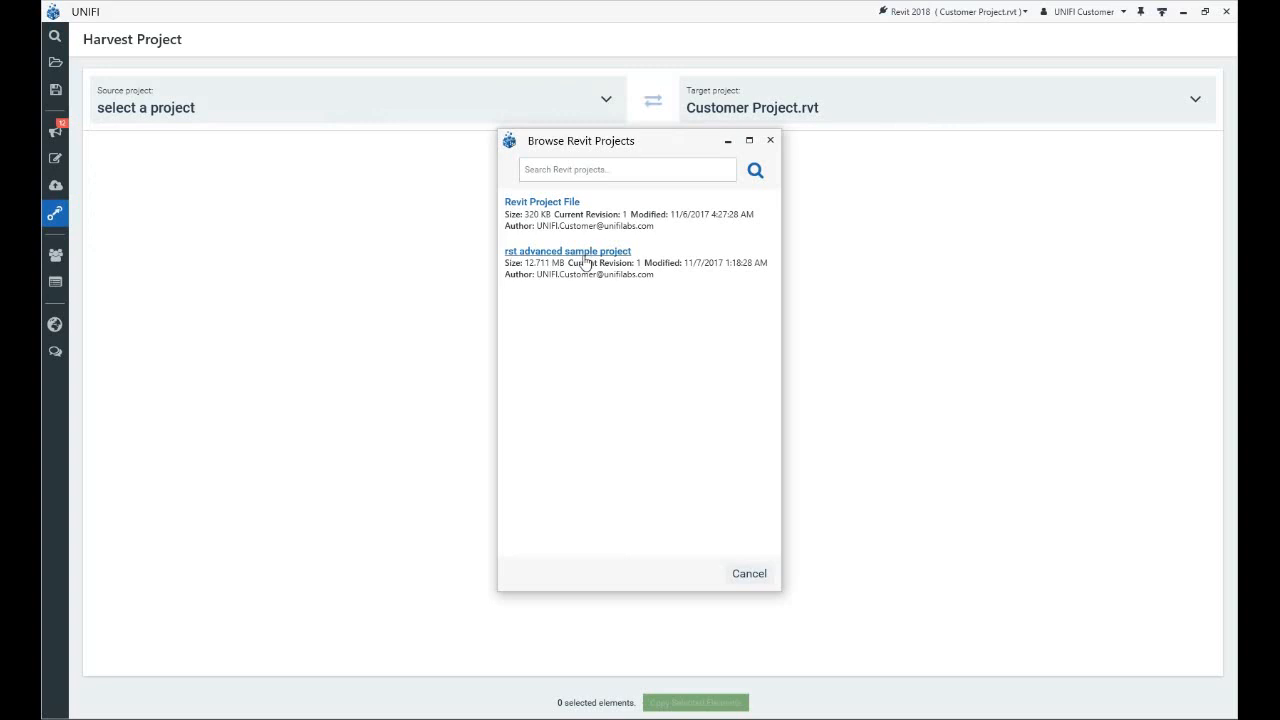
{"action": "left_click", "coordinate": [568, 252]}
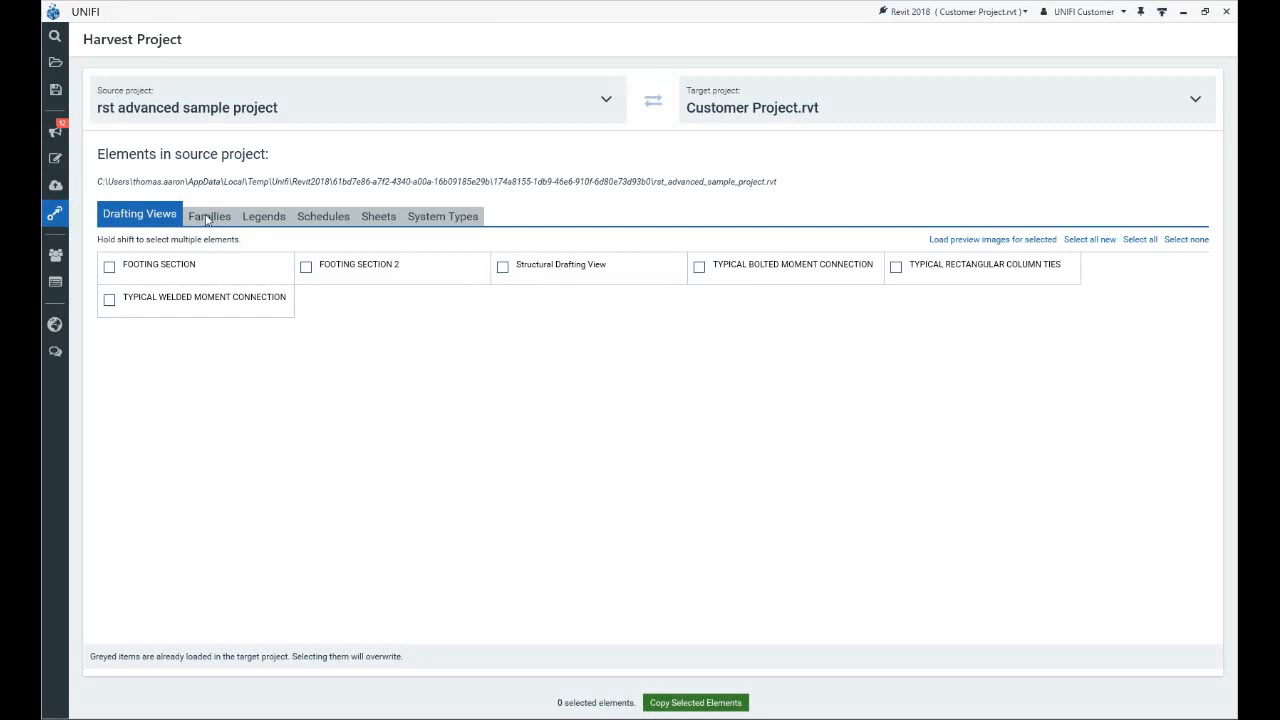
- Review the source project's Legends, Schedules, Sheets and System Types lists
{"action": "left_click", "coordinate": [264, 216]}
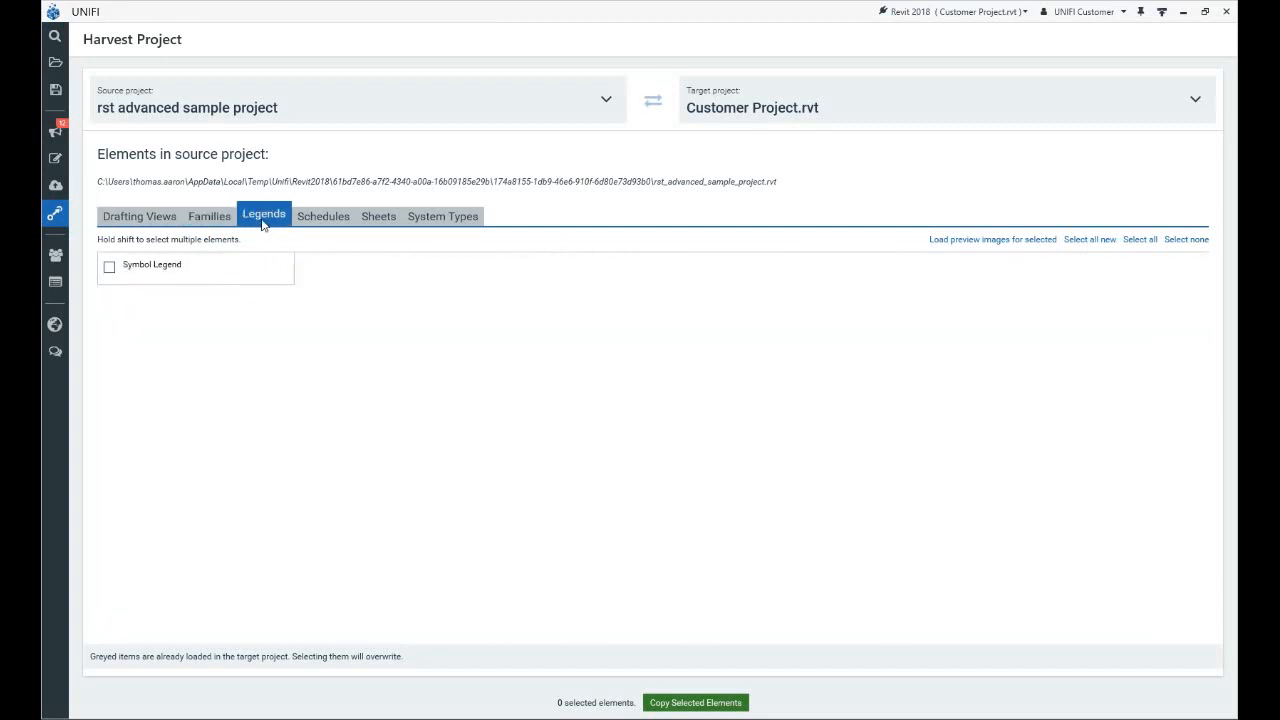
{"action": "left_click", "coordinate": [324, 216]}
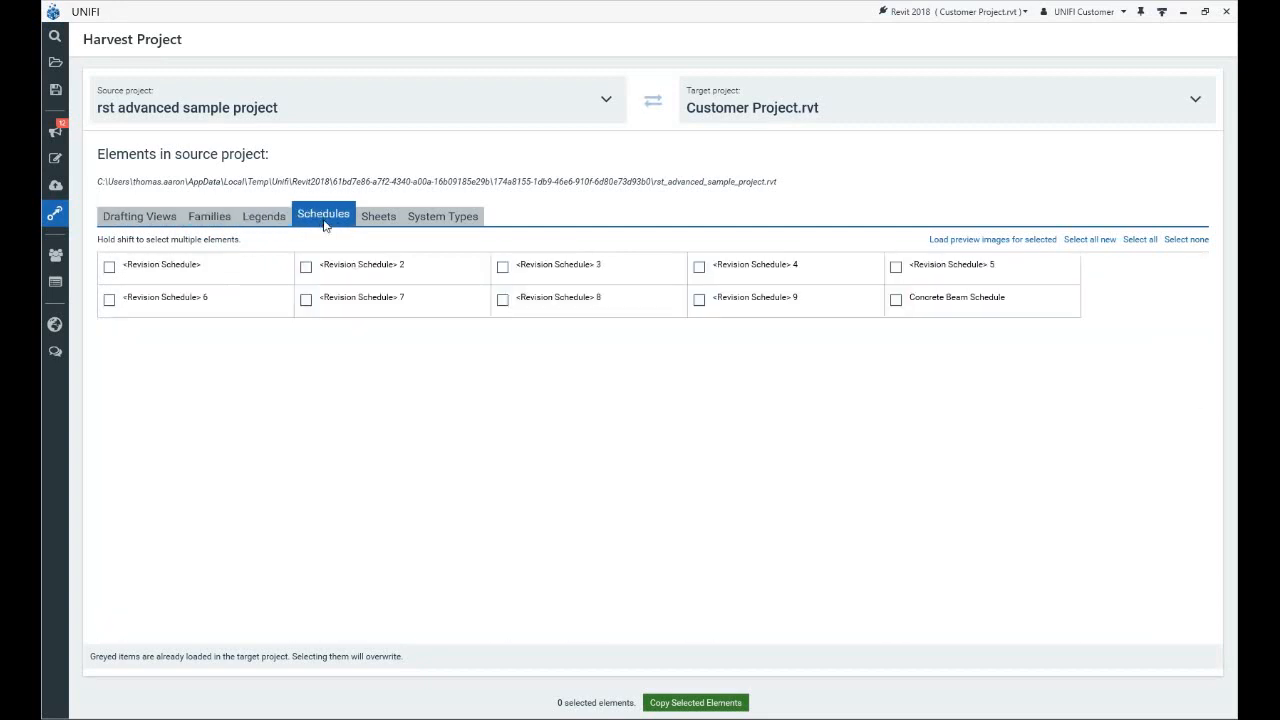
{"action": "left_click", "coordinate": [378, 216]}
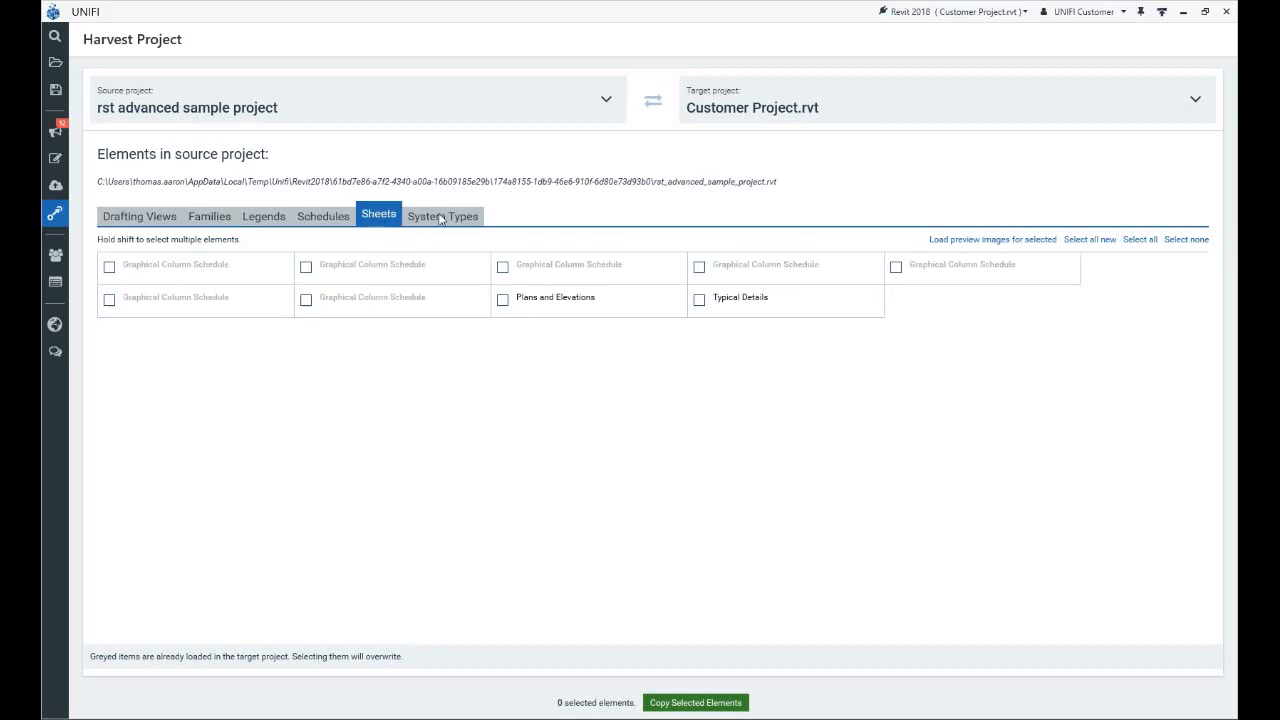
{"action": "mouse_move", "coordinate": [600, 388]}
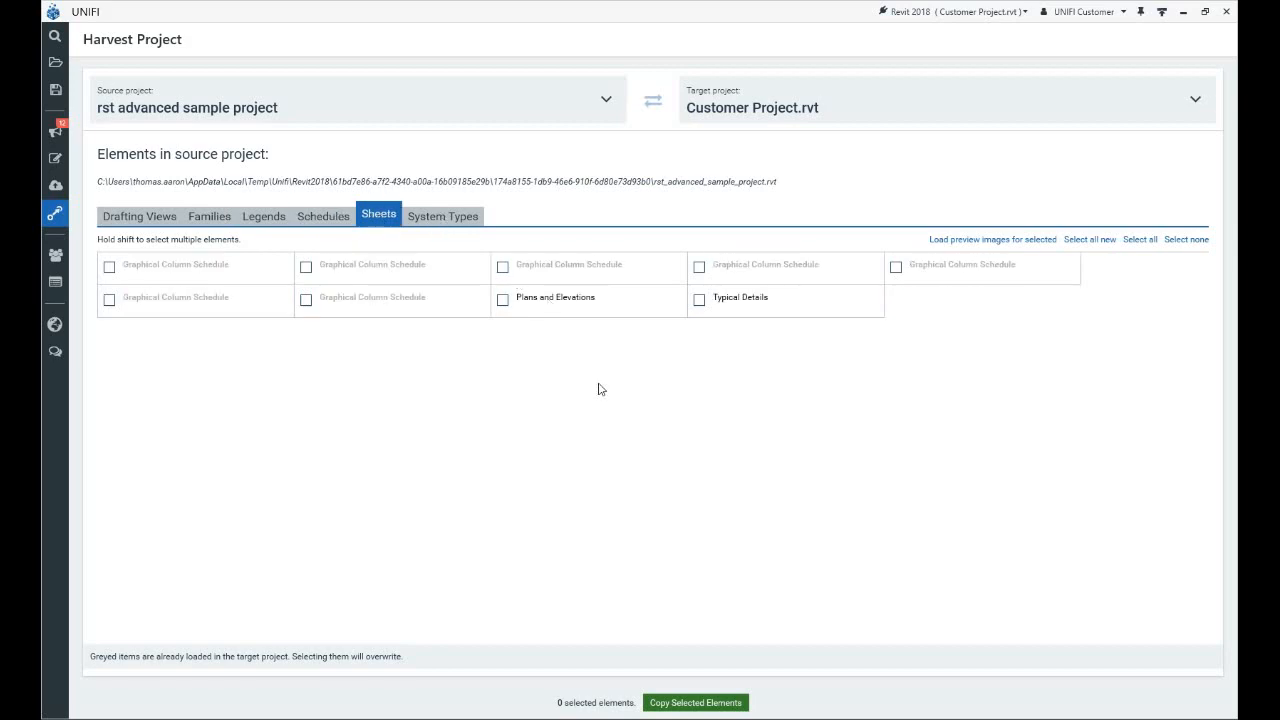
{"action": "left_click", "coordinate": [444, 216]}
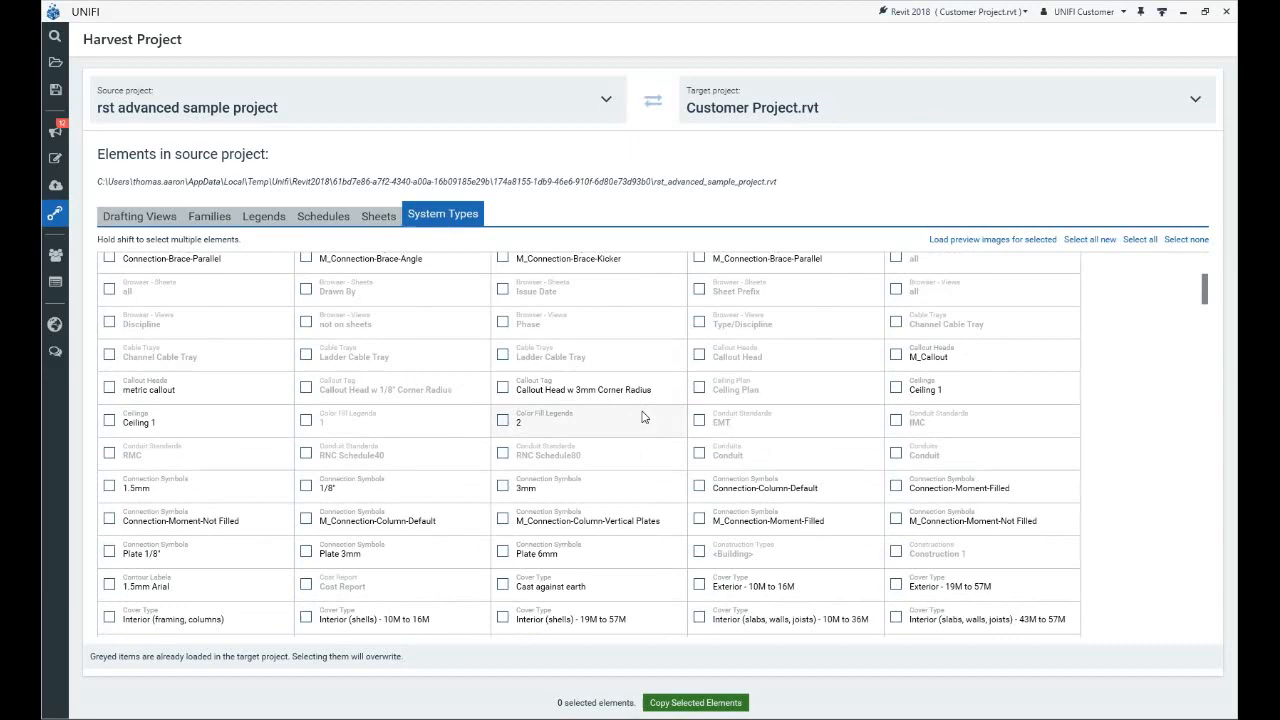
{"action": "scroll", "scroll_direction": "down", "scroll_amount": 3}
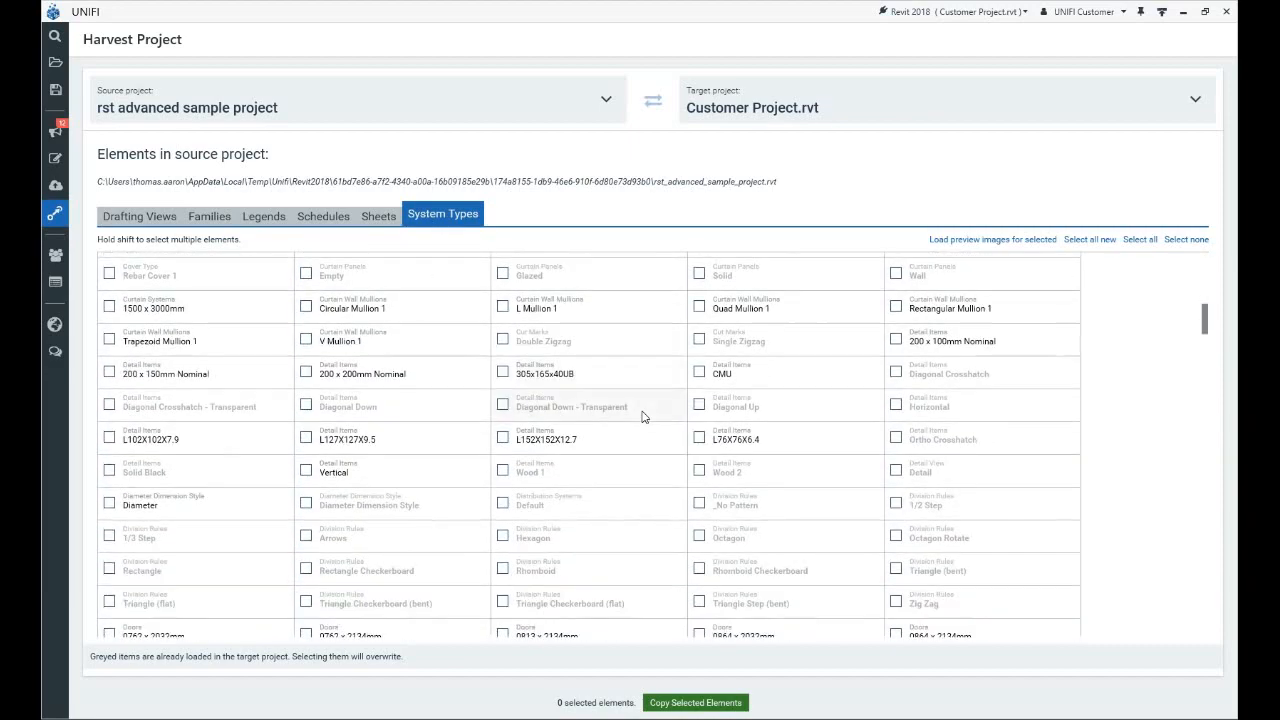
{"action": "scroll", "scroll_direction": "down", "scroll_amount": 3}
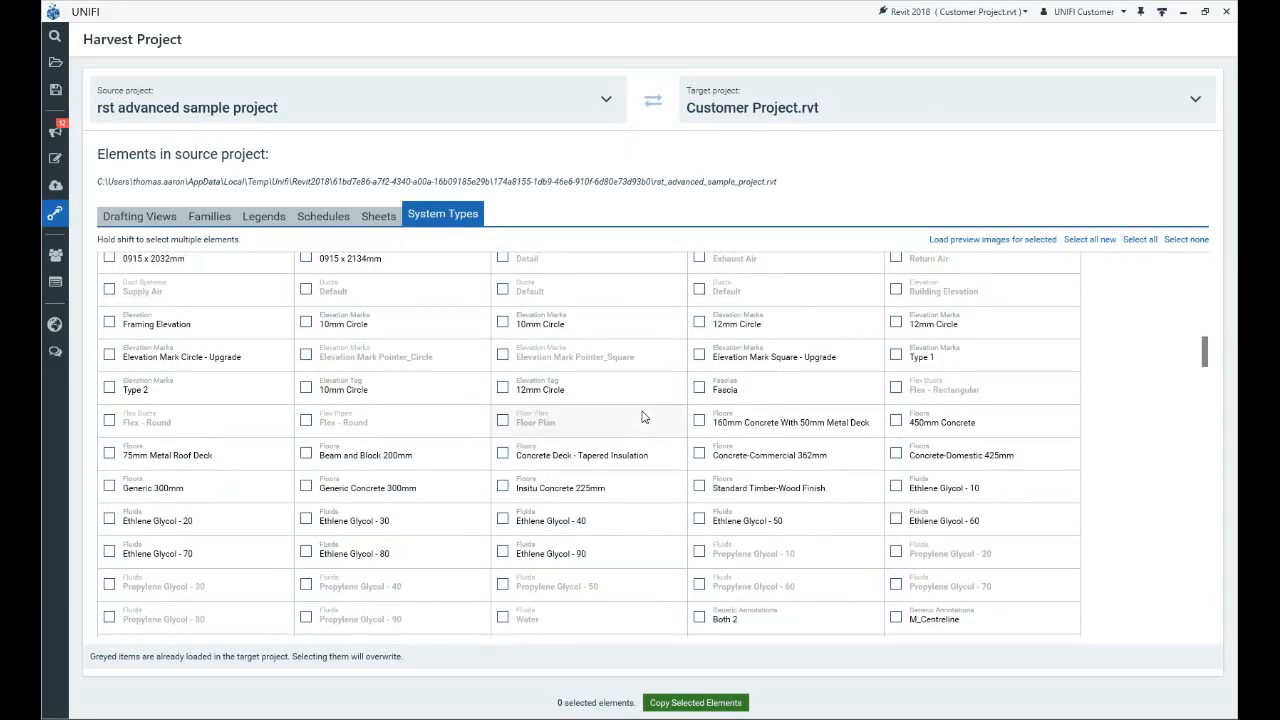
{"action": "scroll", "scroll_direction": "down", "scroll_amount": 3}
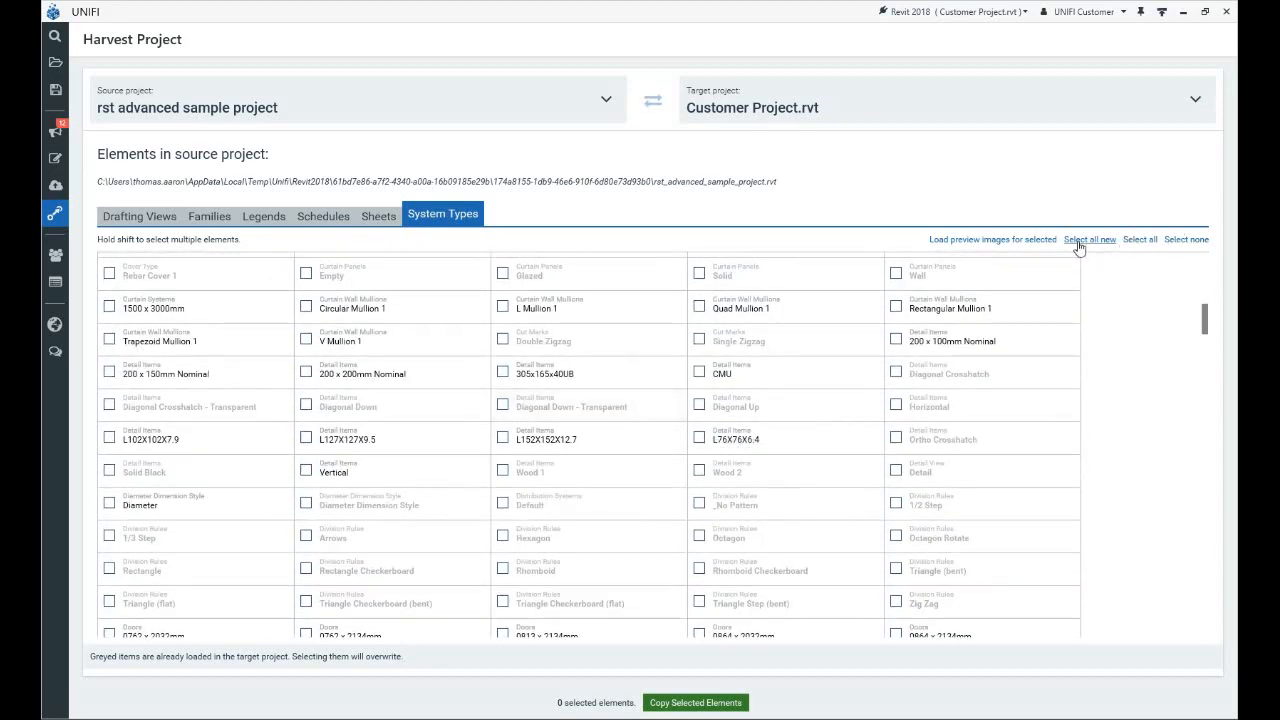
- Select all new system types for harvesting and load their preview images
{"action": "left_click", "coordinate": [1088, 240]}
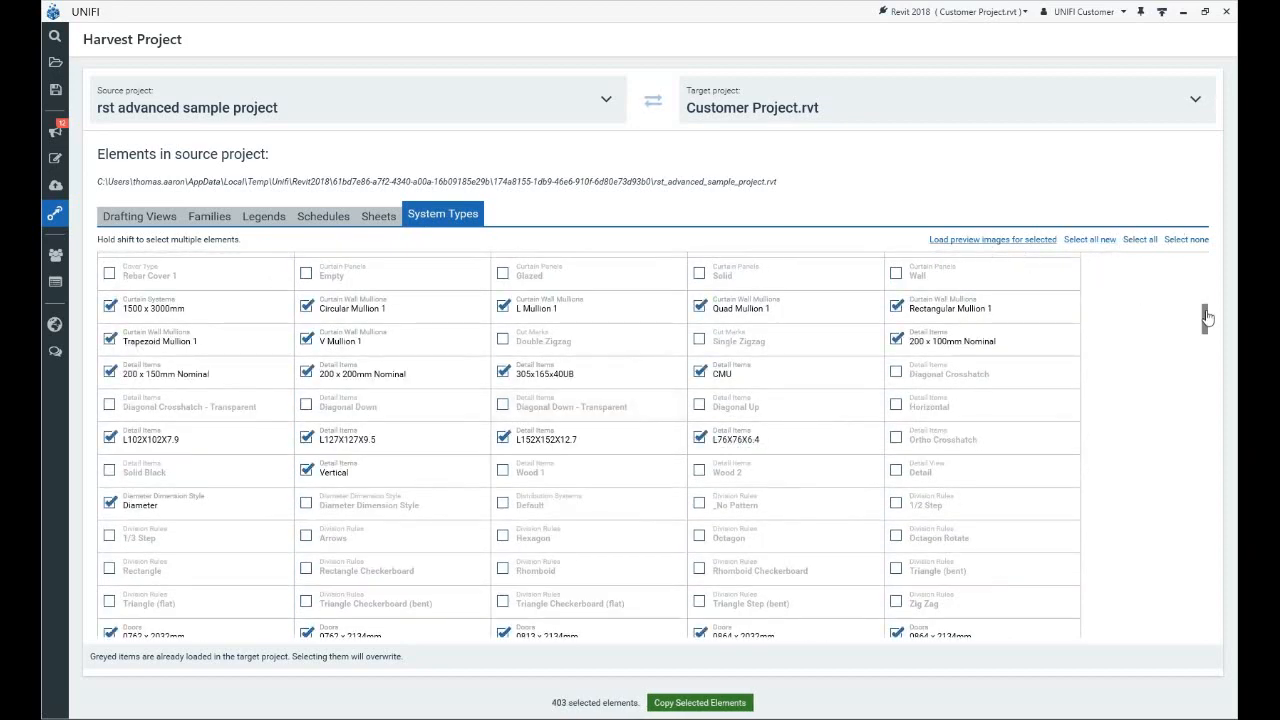
{"action": "left_click", "coordinate": [992, 240]}
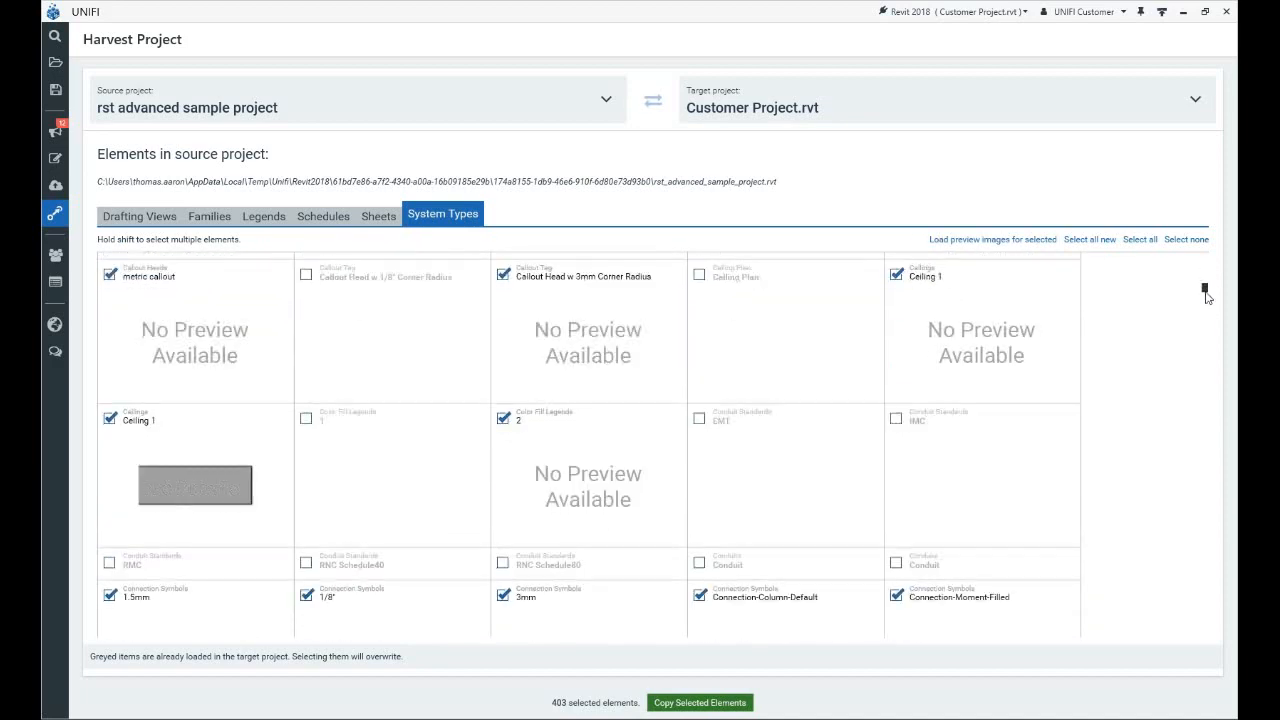
{"action": "scroll", "scroll_direction": "down", "scroll_amount": 3}
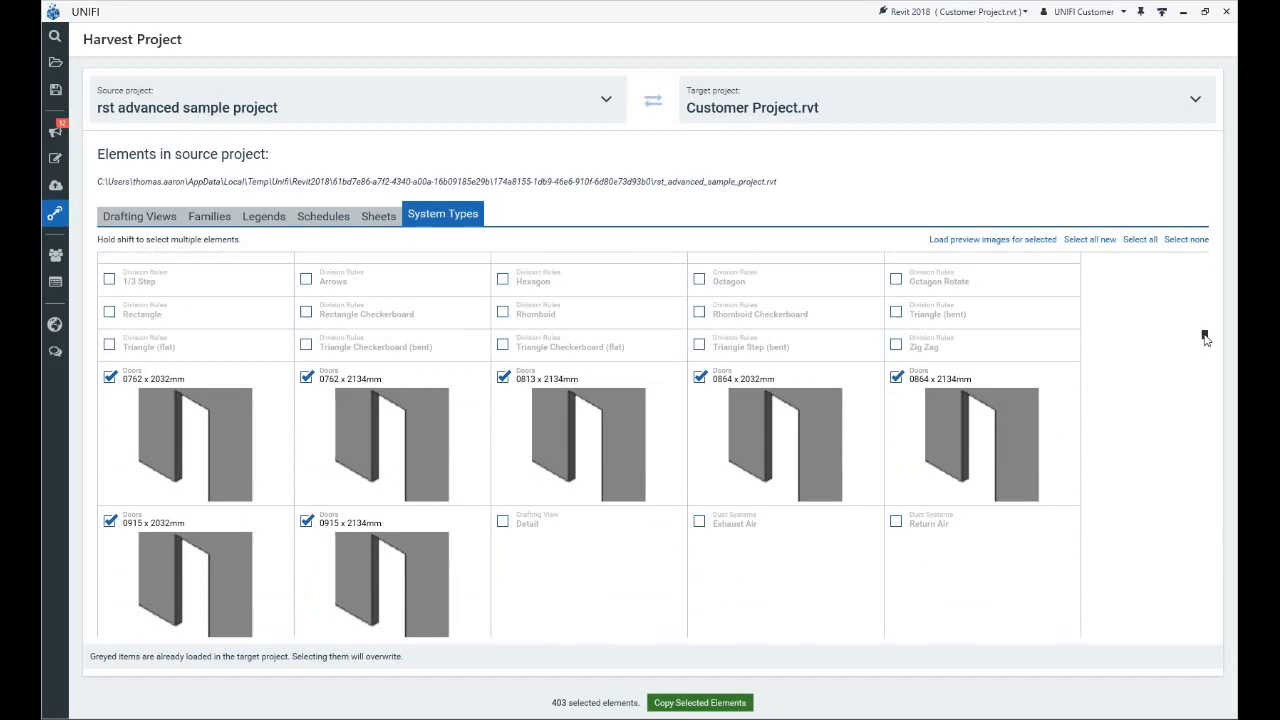
{"action": "scroll", "scroll_direction": "down", "scroll_amount": 3}
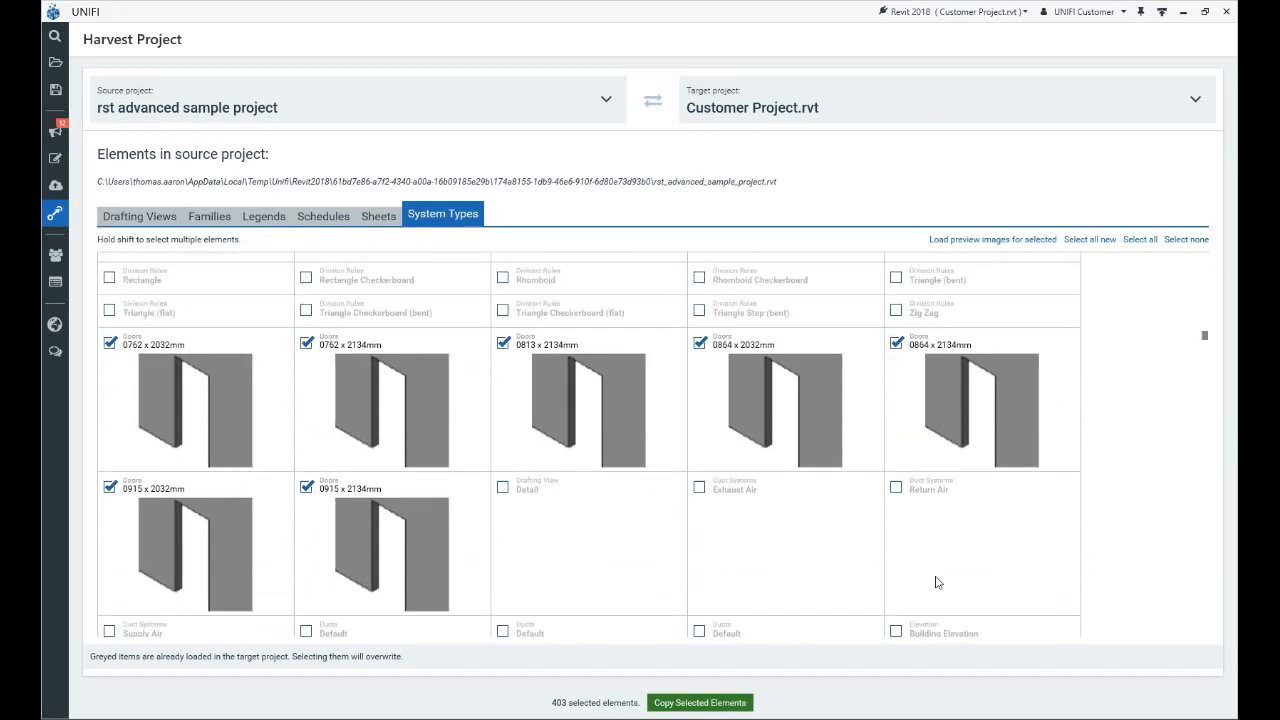
{"action": "mouse_move", "coordinate": [750, 692]}
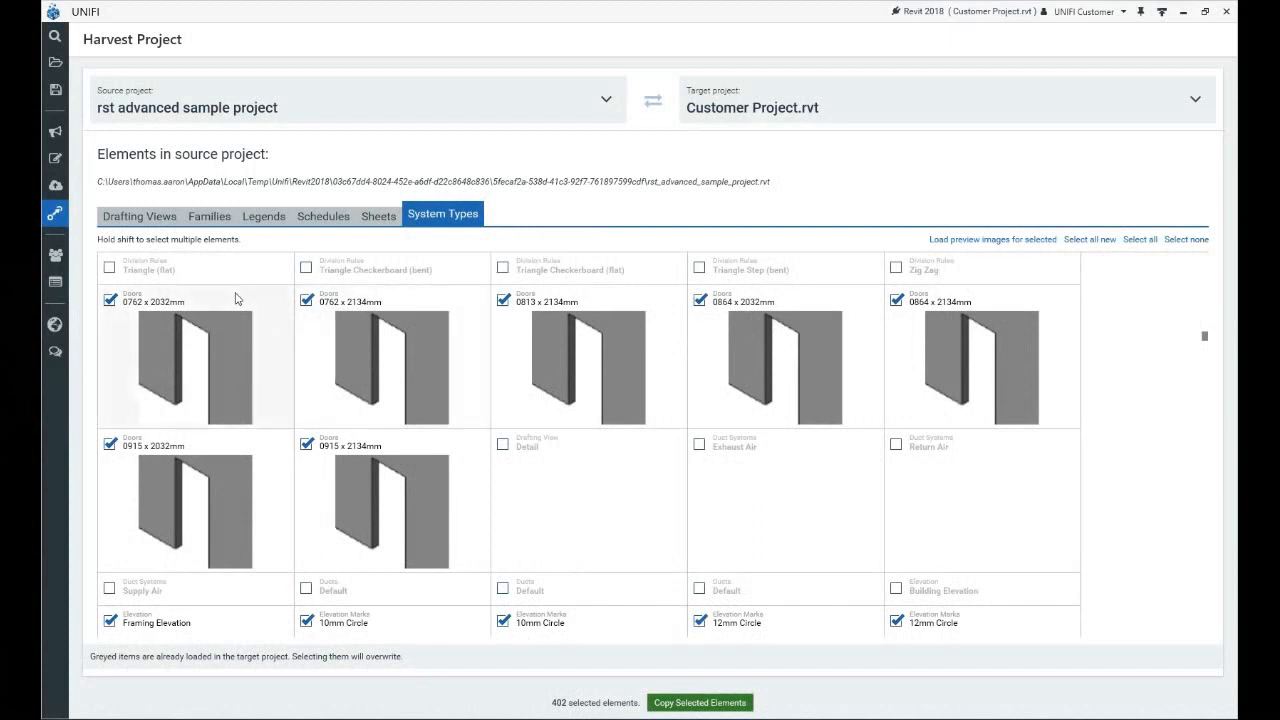
{"action": "mouse_move", "coordinate": [92, 324]}
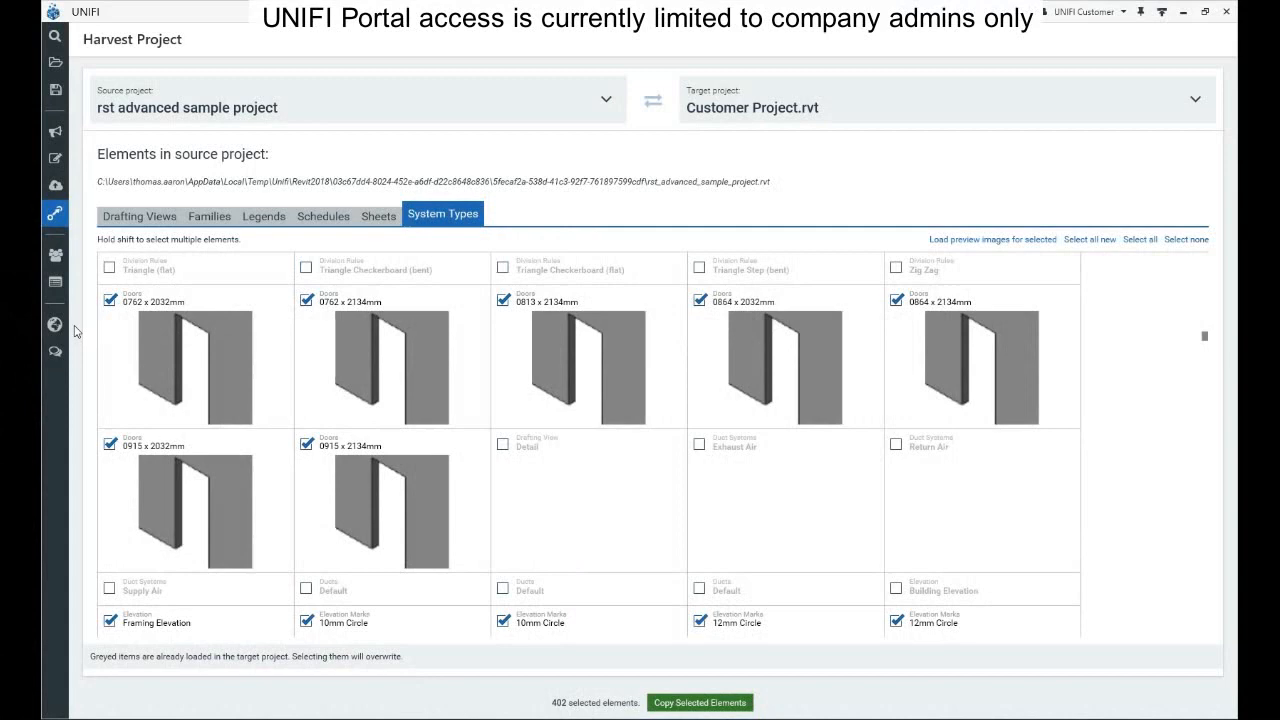
{"action": "mouse_move", "coordinate": [56, 324]}
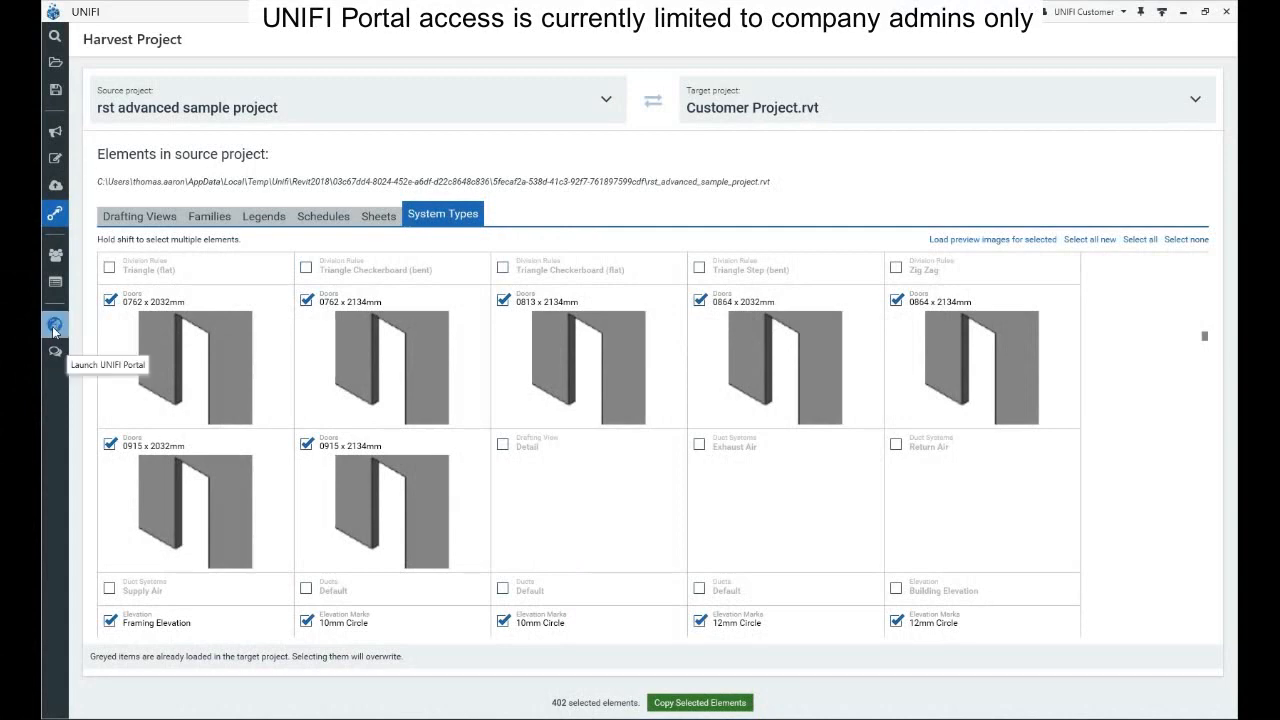
- Launch the UNIFI Web Portal, sign in, and go to its Batch Editor
{"action": "left_click", "coordinate": [56, 324]}
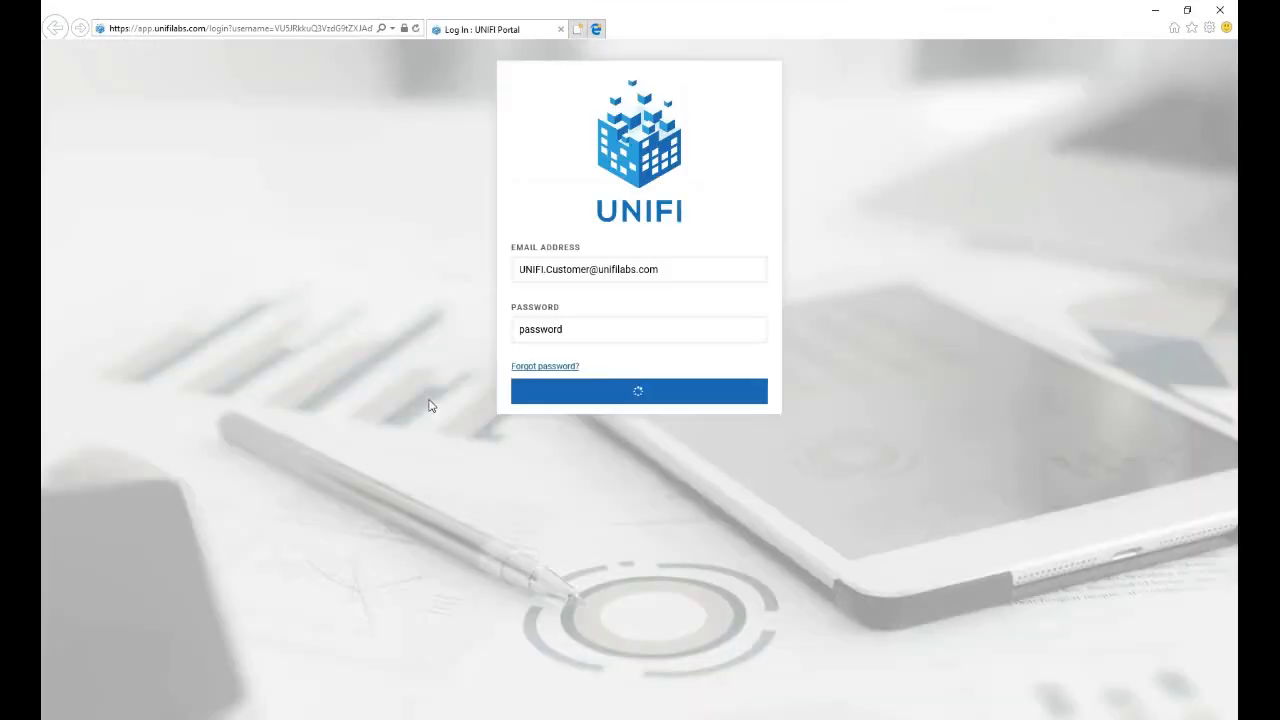
{"action": "left_click", "coordinate": [638, 390]}
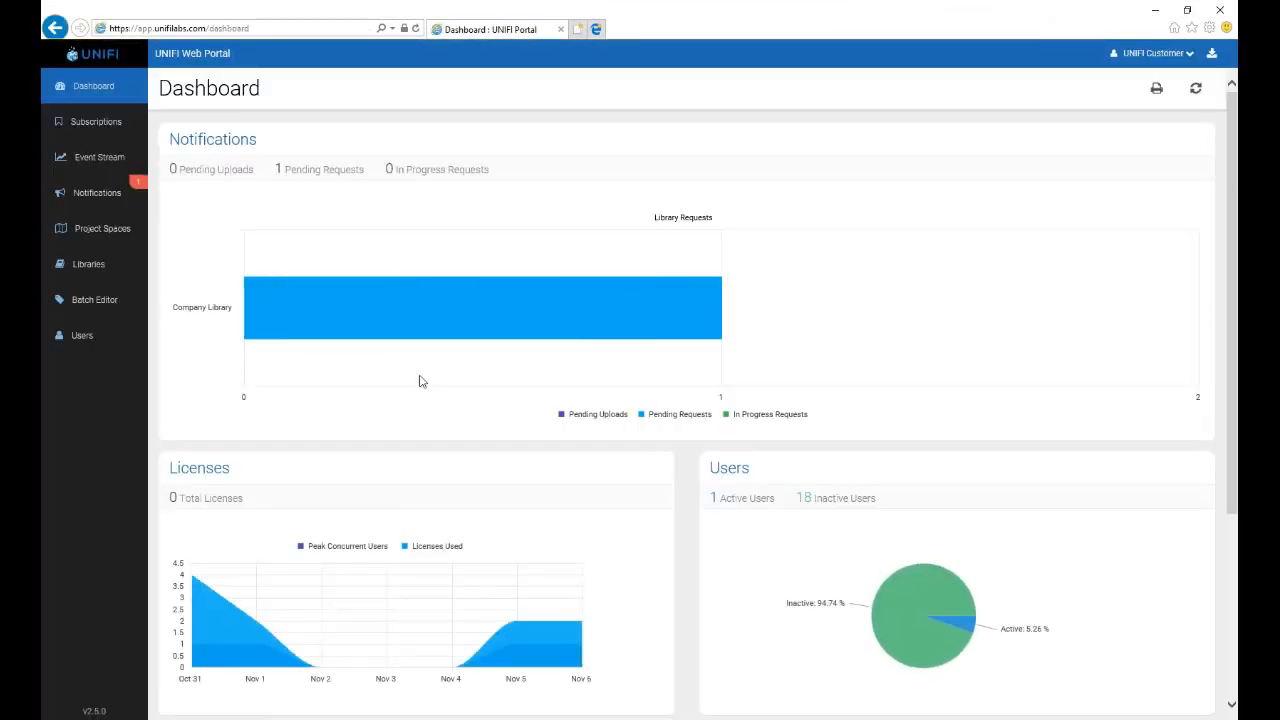
{"action": "mouse_move", "coordinate": [94, 300]}
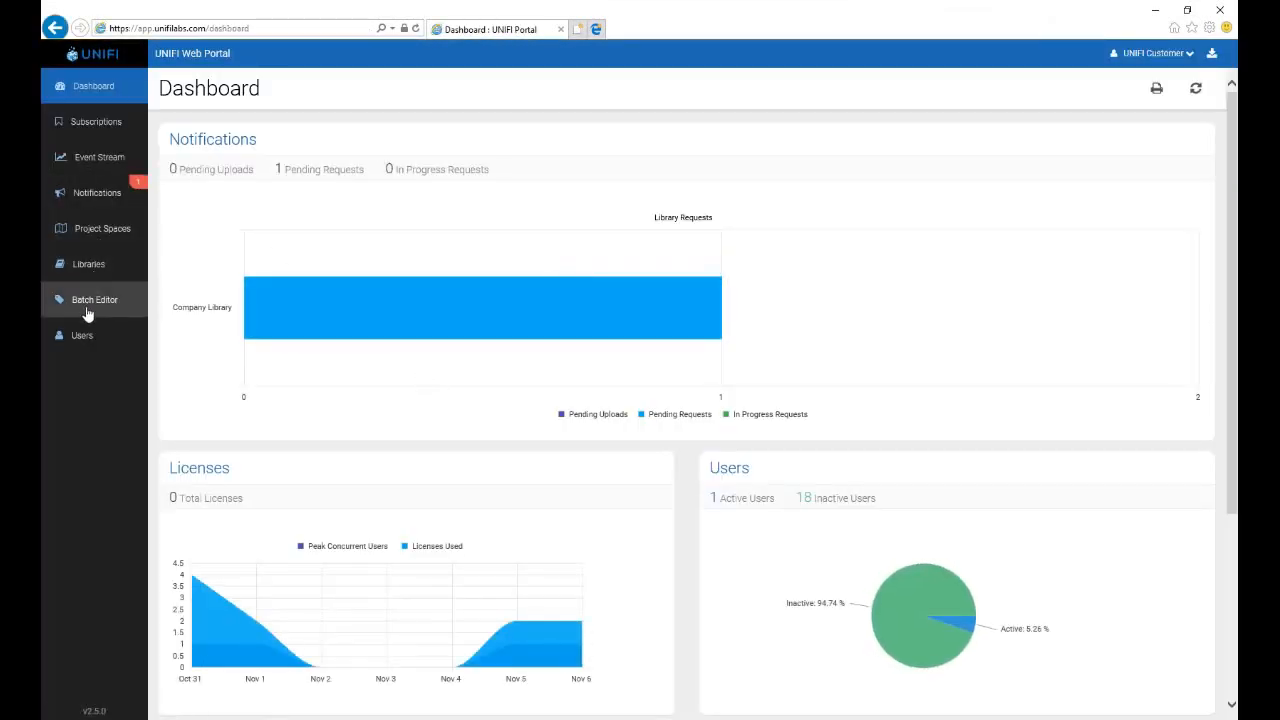
{"action": "left_click", "coordinate": [94, 300]}
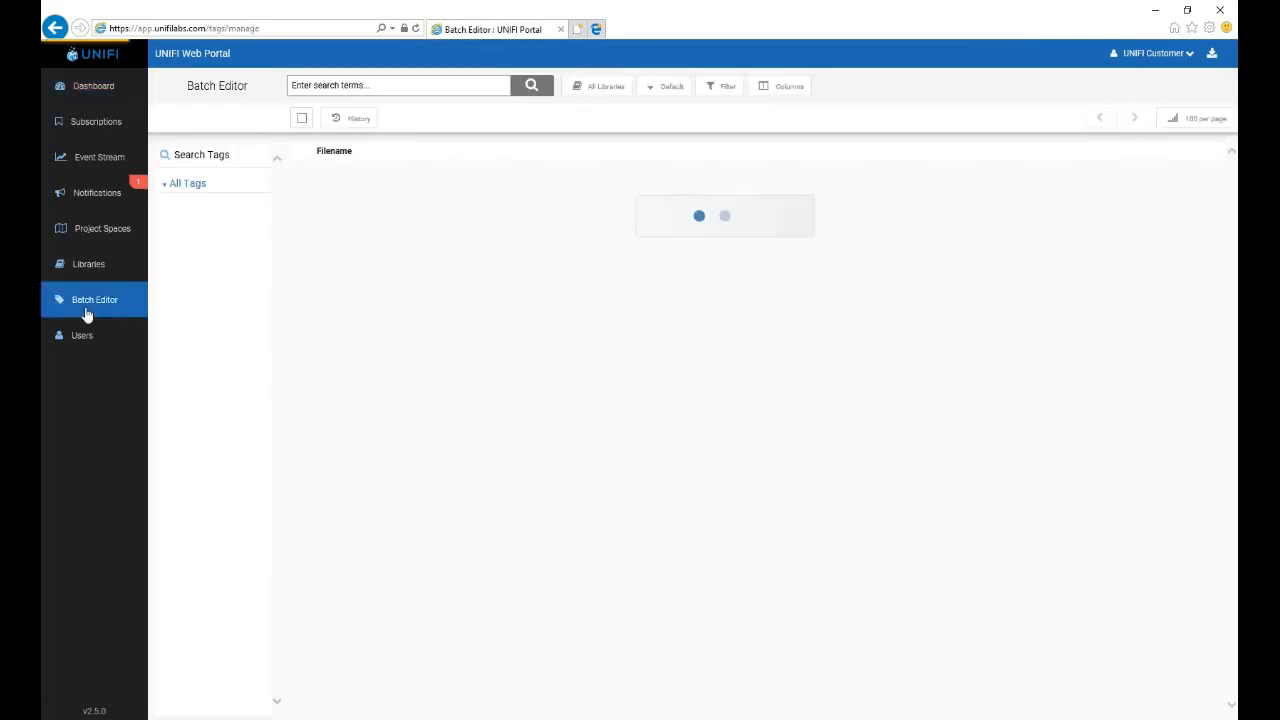
- Assign the Details Library to the first three files via Manage Libraries and apply the changes
{"action": "left_click", "coordinate": [788, 84]}
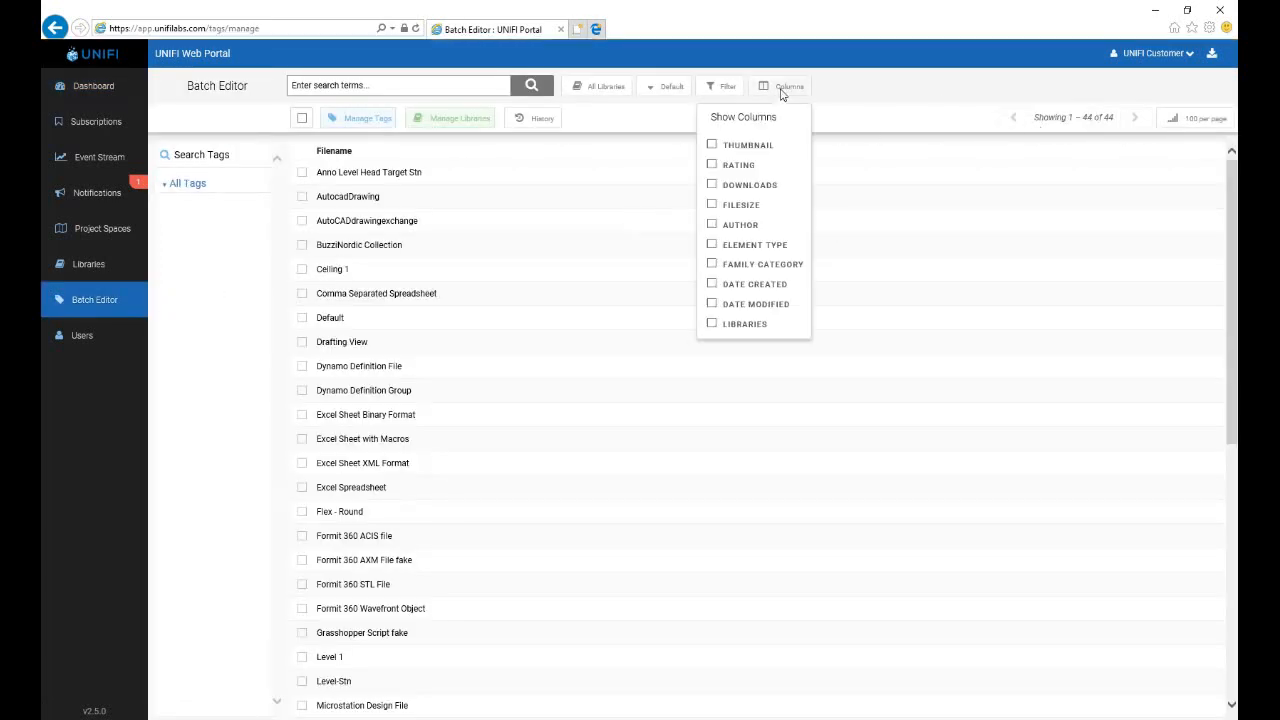
{"action": "left_click", "coordinate": [712, 324]}
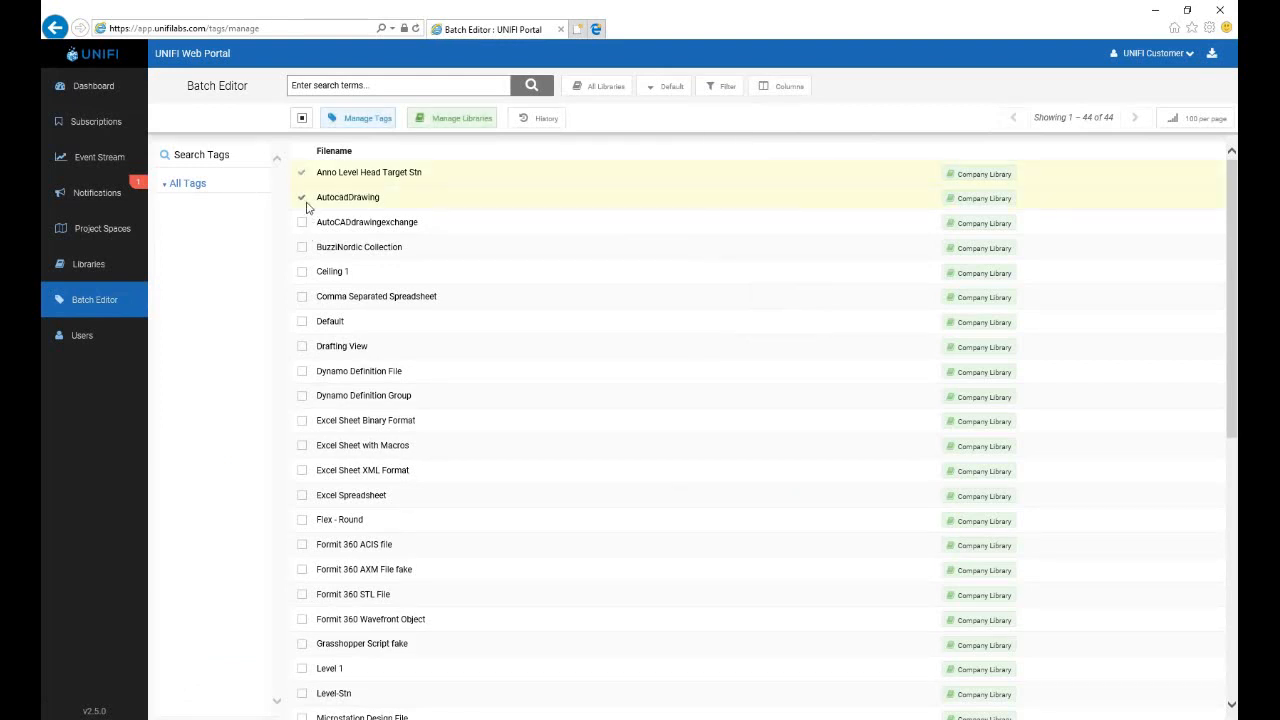
{"action": "left_click", "coordinate": [452, 118]}
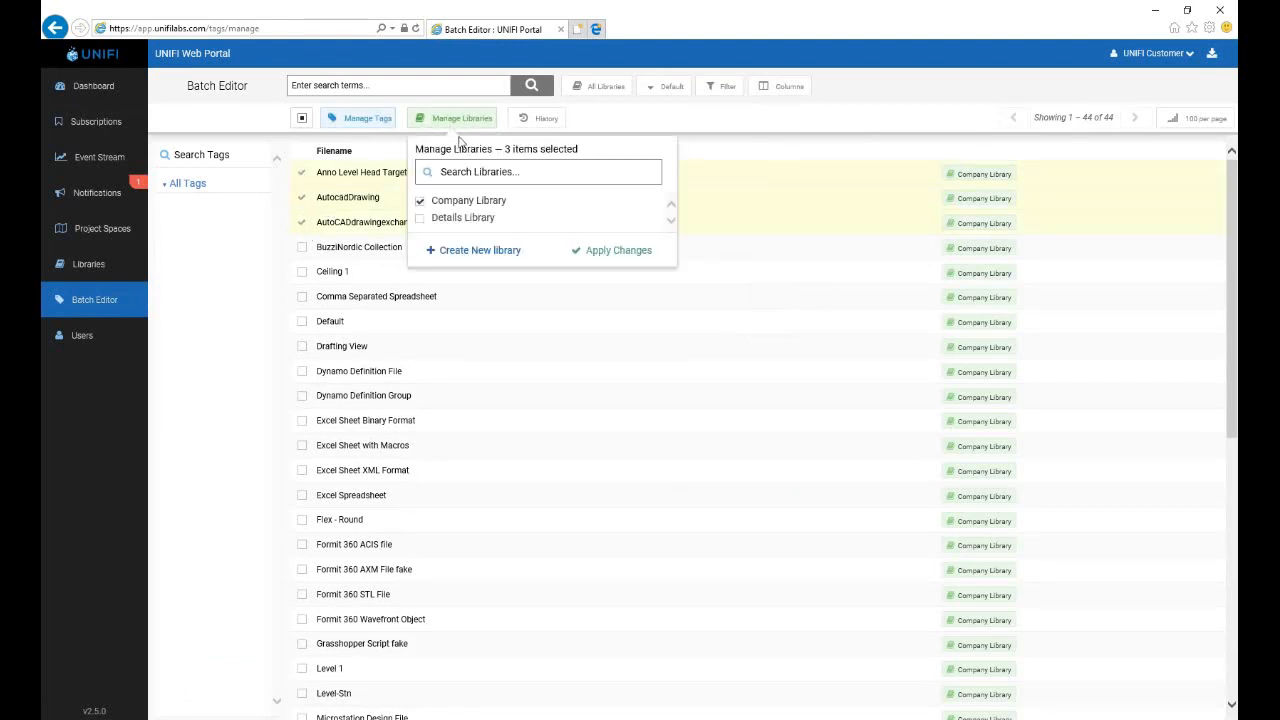
{"action": "left_click", "coordinate": [420, 200]}
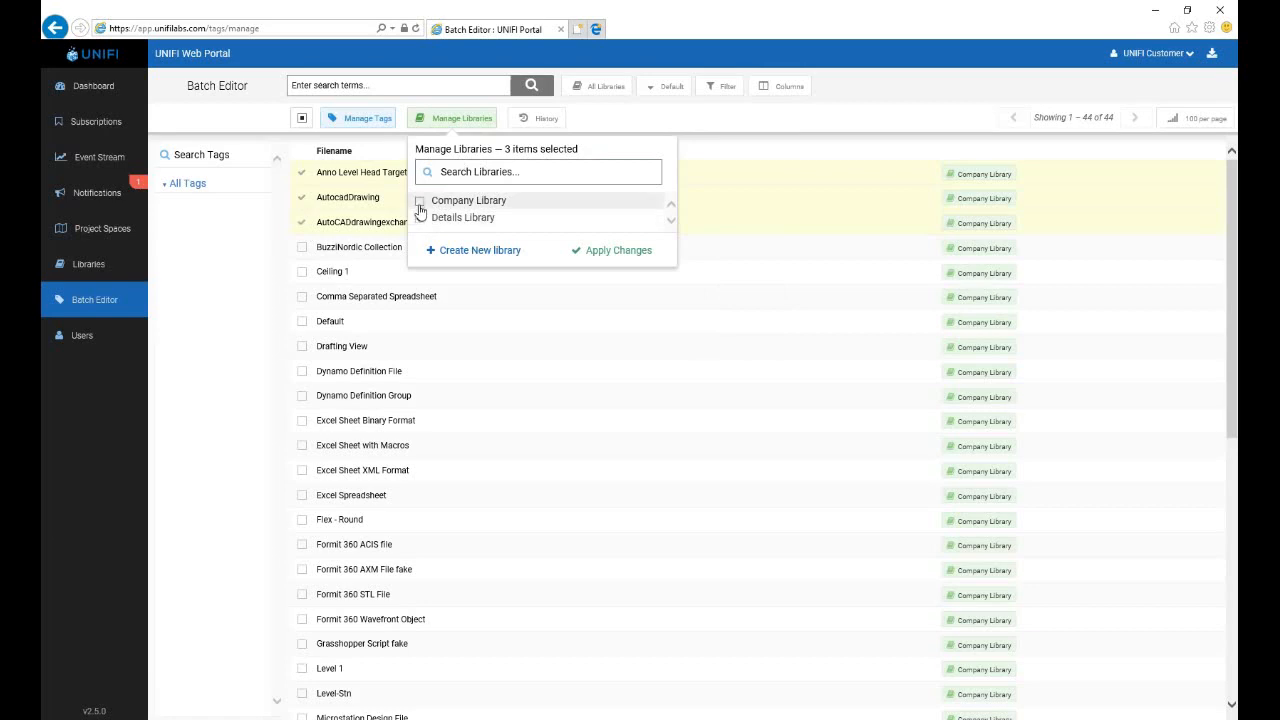
{"action": "left_click", "coordinate": [616, 250]}
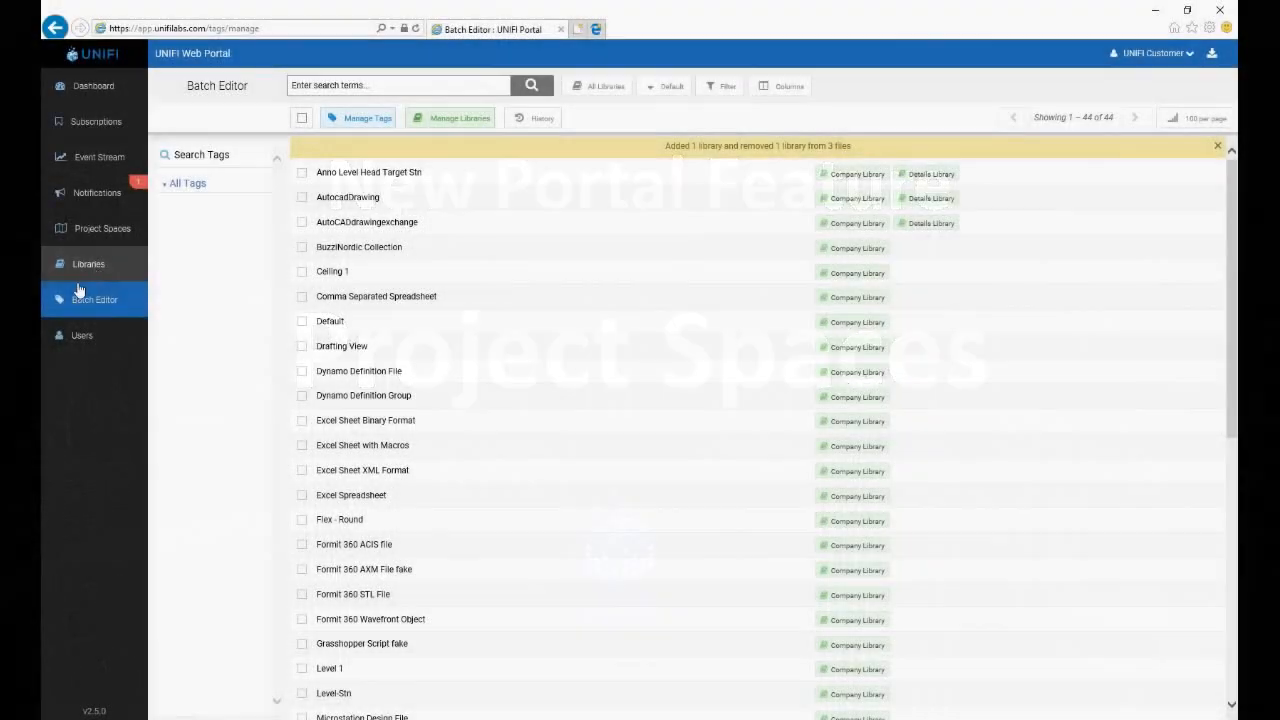
{"action": "left_click", "coordinate": [102, 228]}
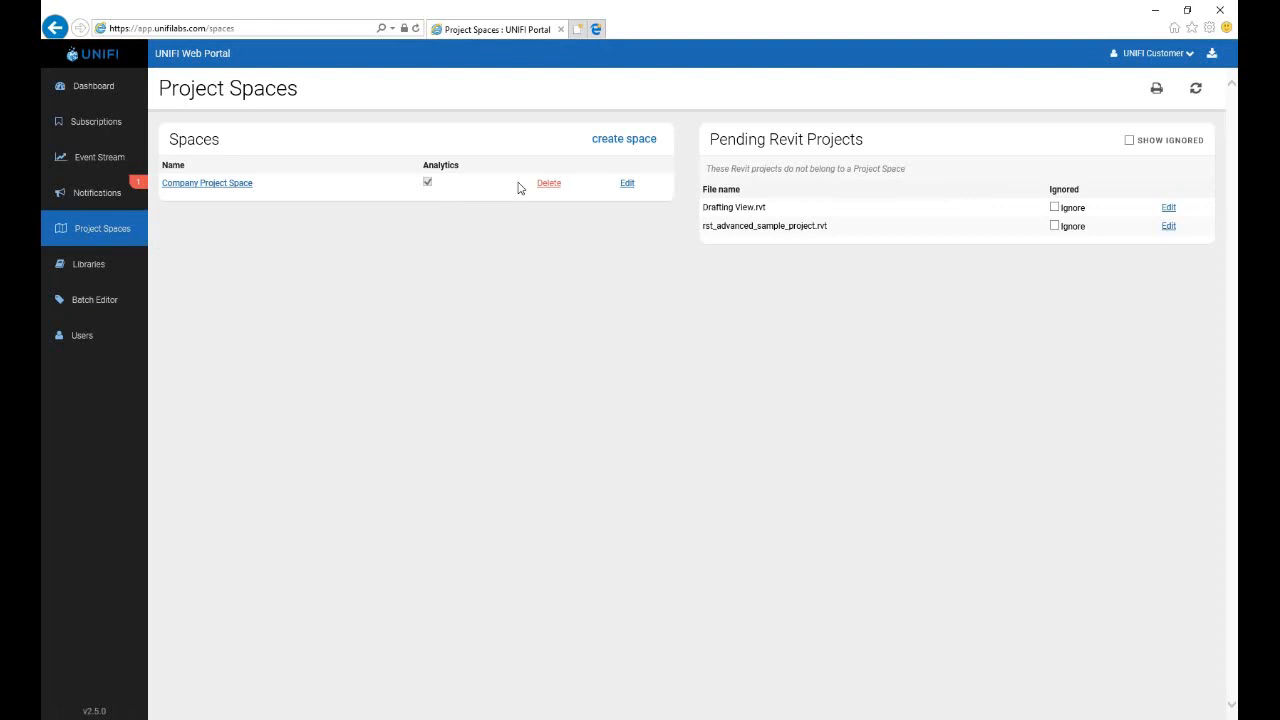
- Inspect the Company Project Space settings, cancel without changes, and enter that project space
{"action": "left_click", "coordinate": [628, 184]}
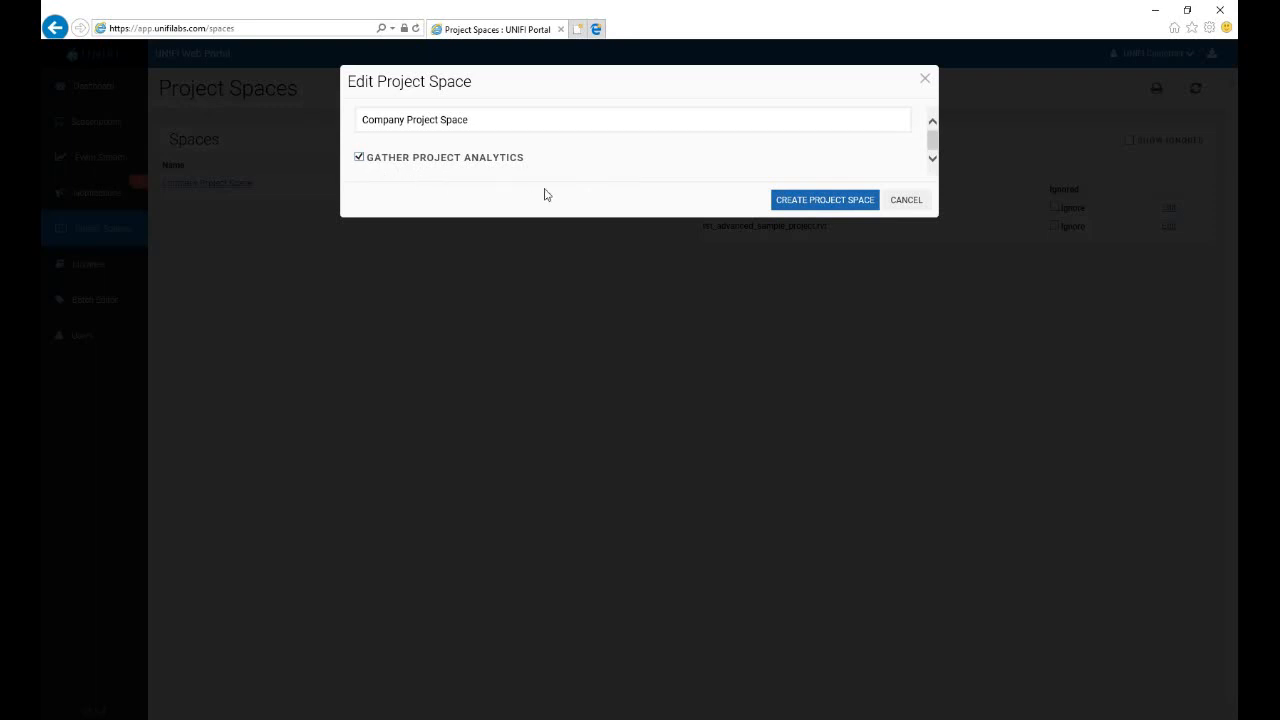
{"action": "left_click", "coordinate": [904, 200]}
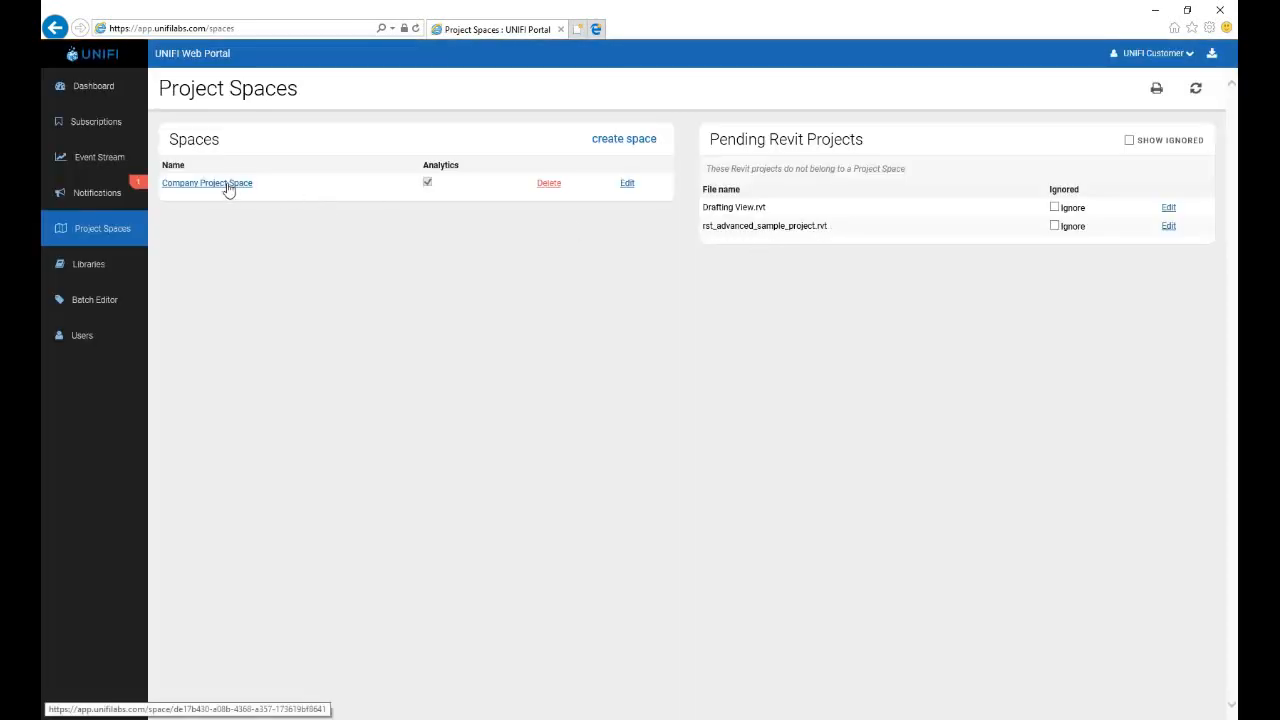
{"action": "left_click", "coordinate": [208, 184]}
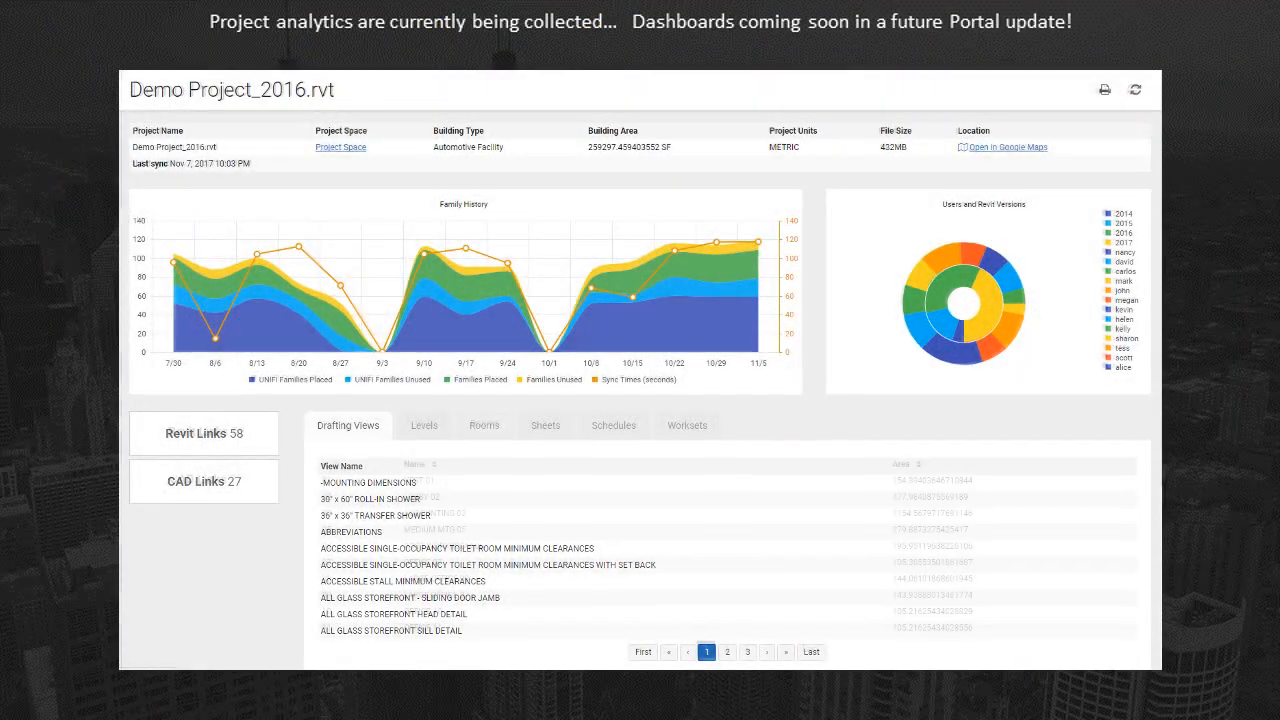
- View the Rooms and Levels analytics for Demo Project_2016.rvt, then the project space's Content Sources list
{"action": "left_click", "coordinate": [484, 424]}
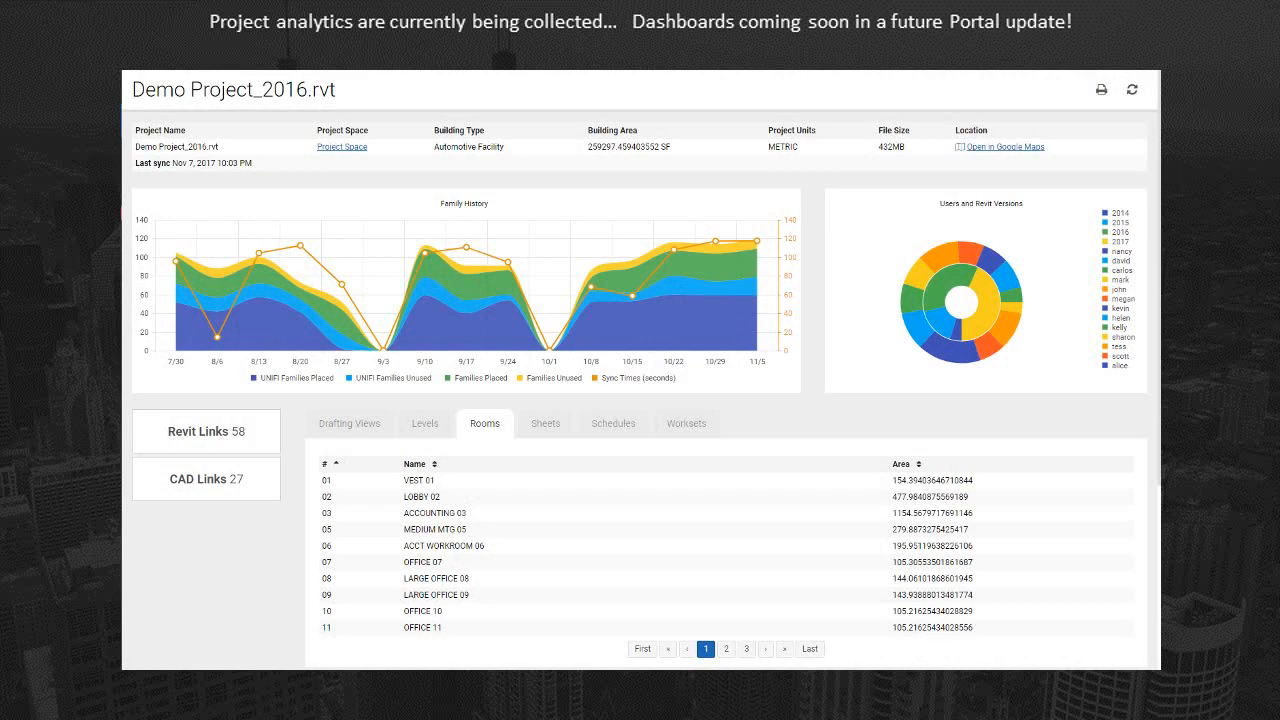
{"action": "left_click", "coordinate": [424, 422]}
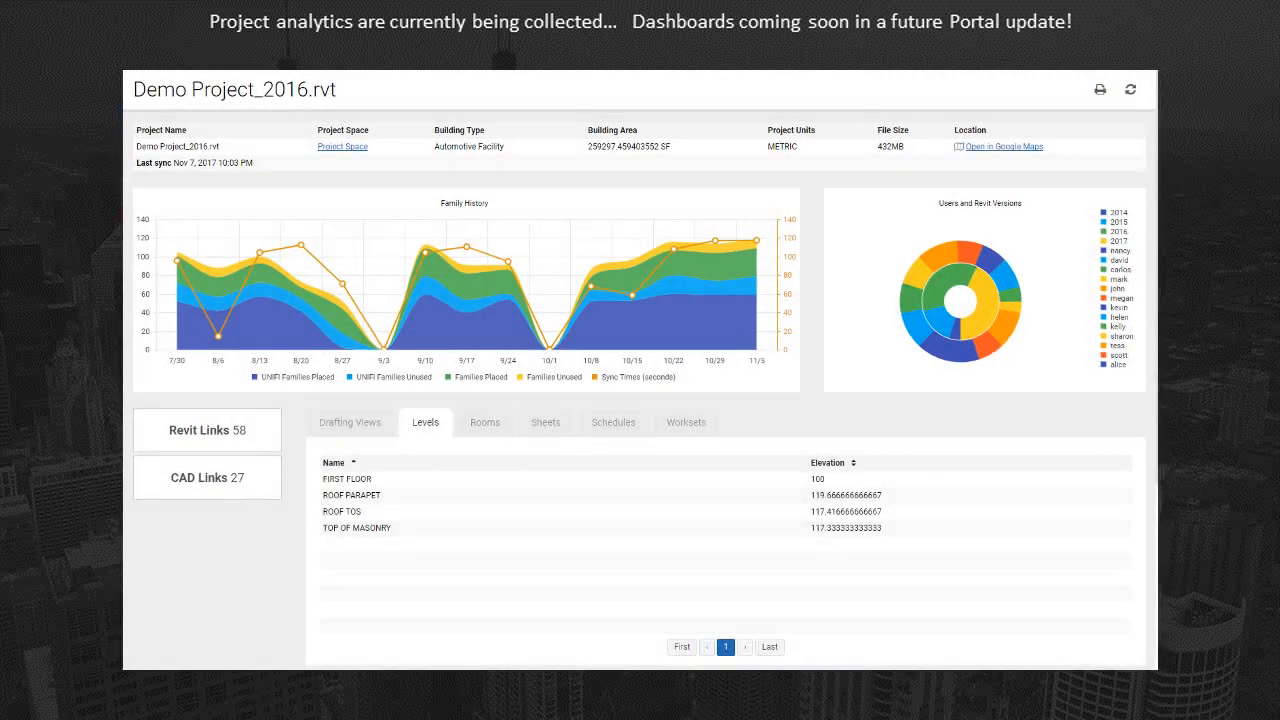
{"action": "left_click", "coordinate": [342, 148]}
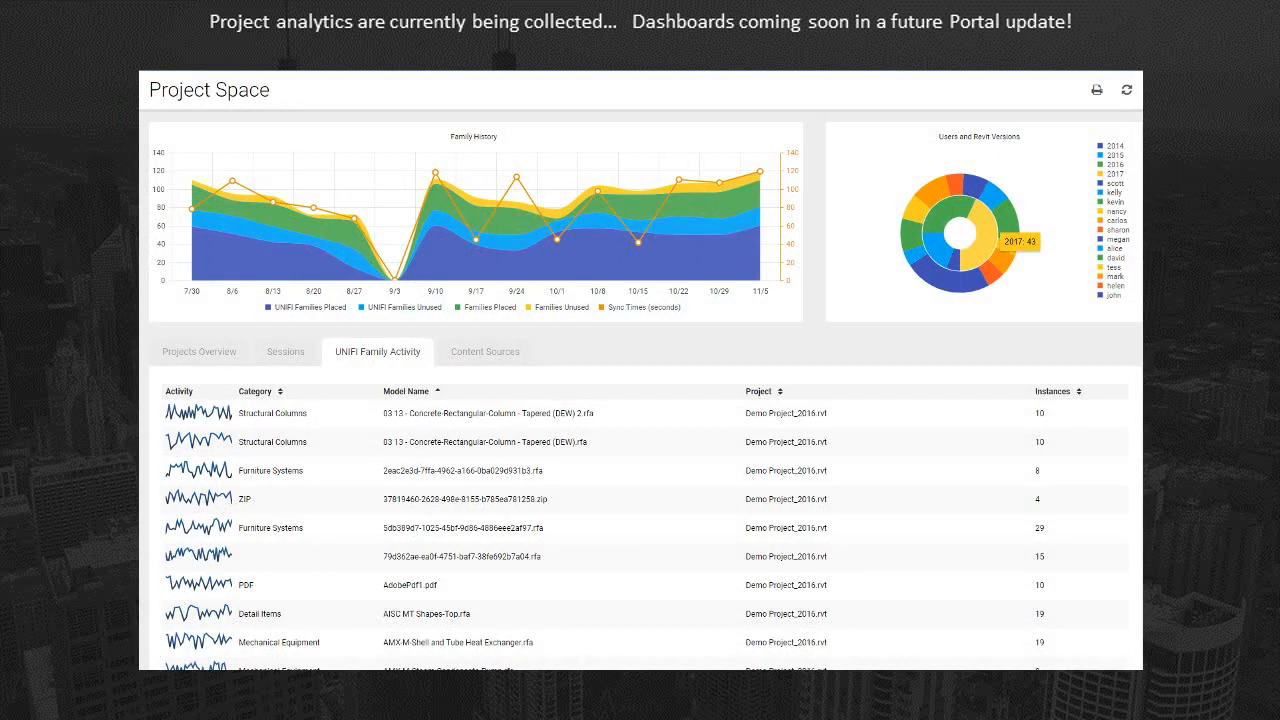
{"action": "left_click", "coordinate": [484, 352]}
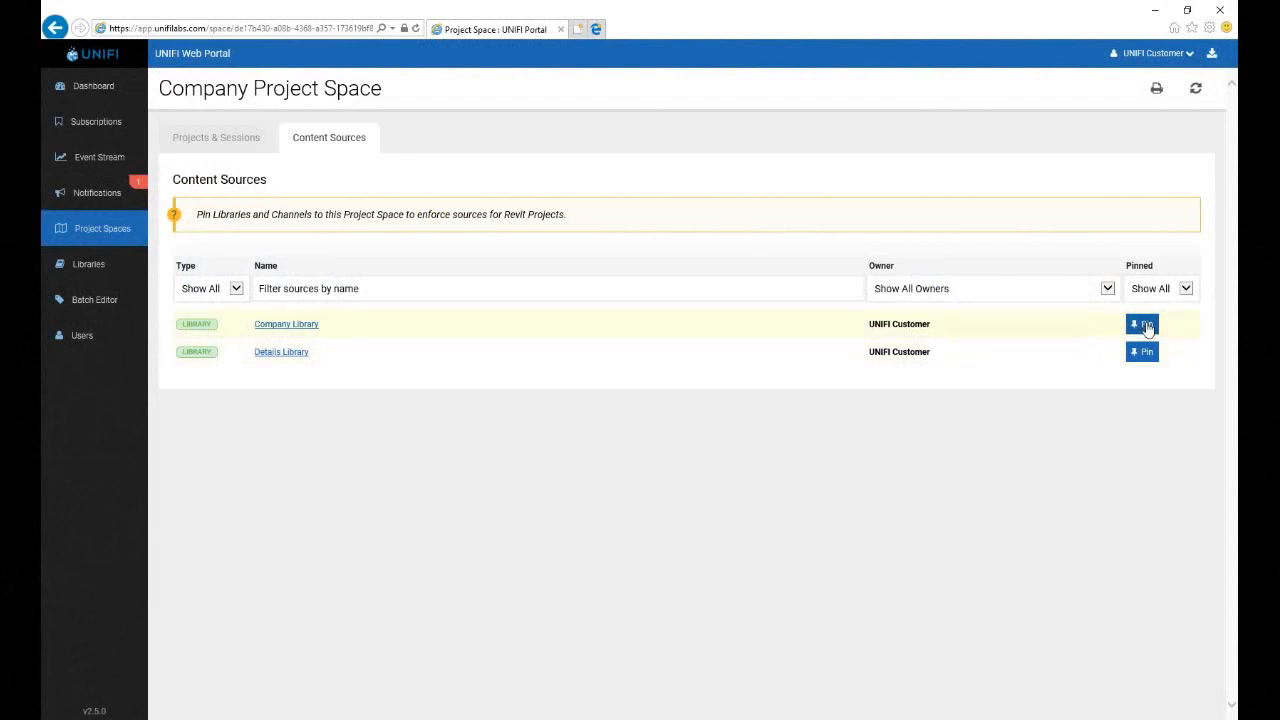
- Pin the Company Library so content search returns only its items
{"action": "left_click", "coordinate": [1142, 324]}
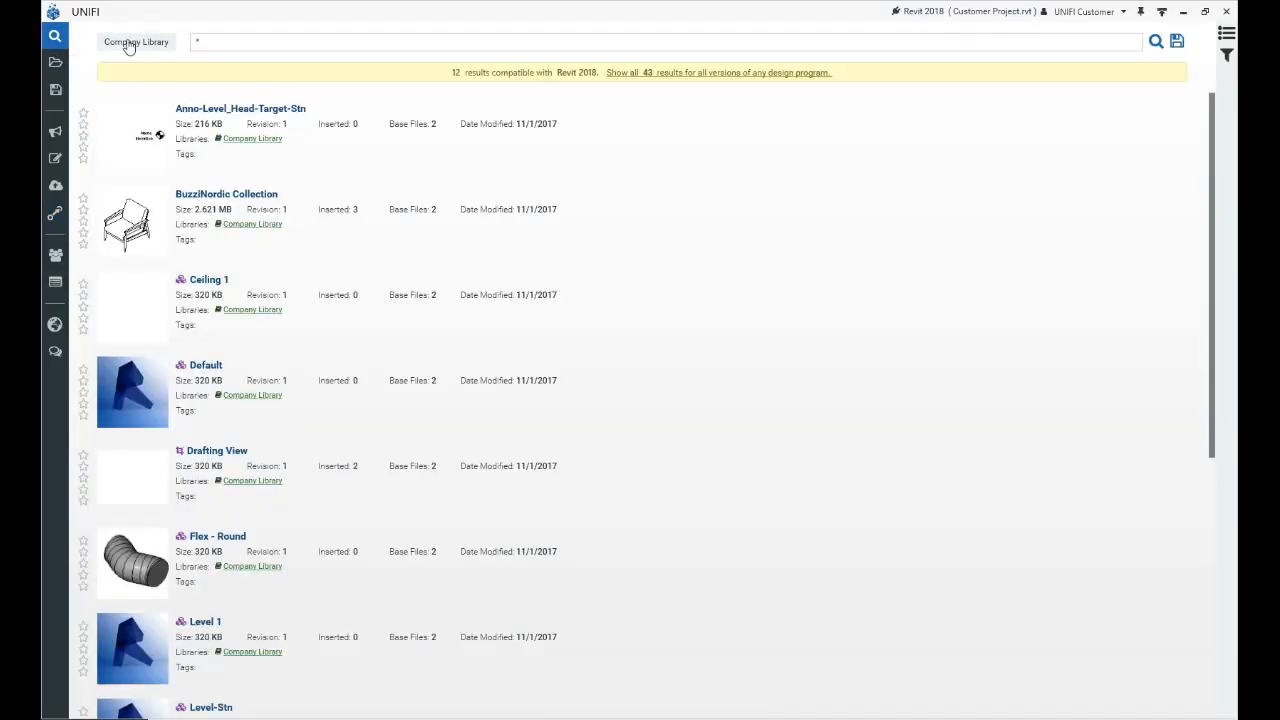
{"action": "left_click", "coordinate": [136, 42]}
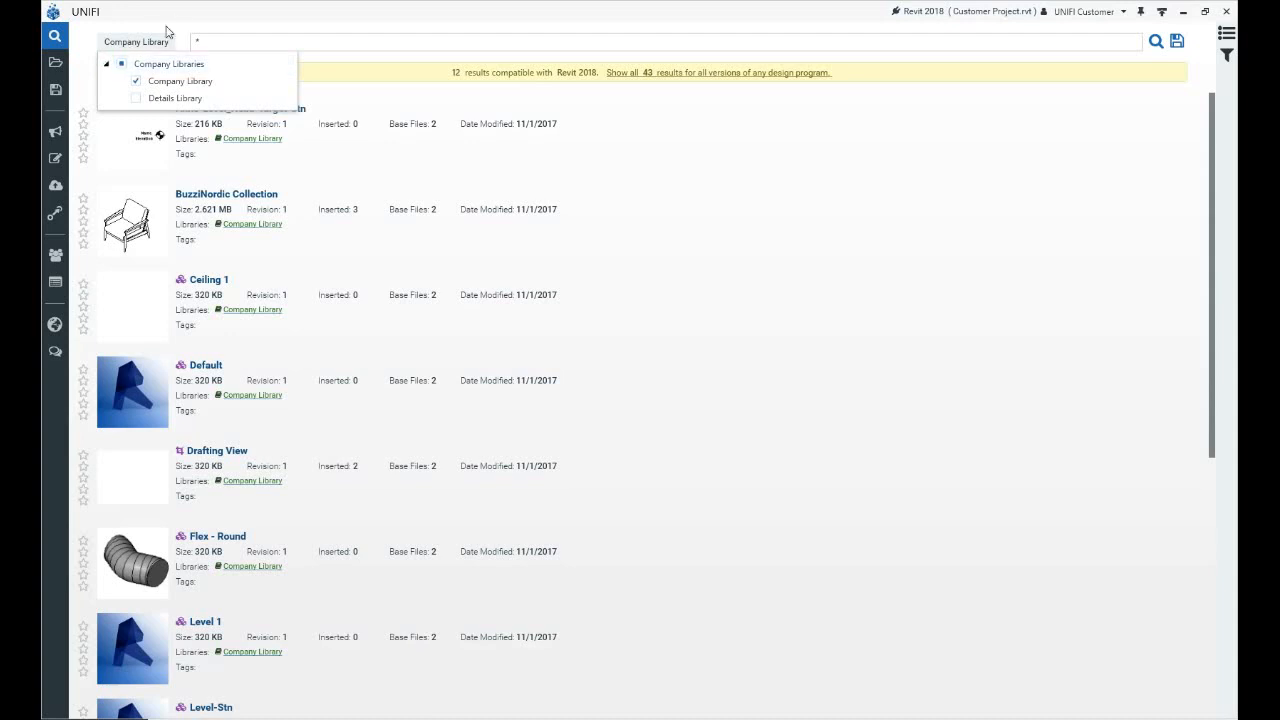
{"action": "type", "text": "1"}
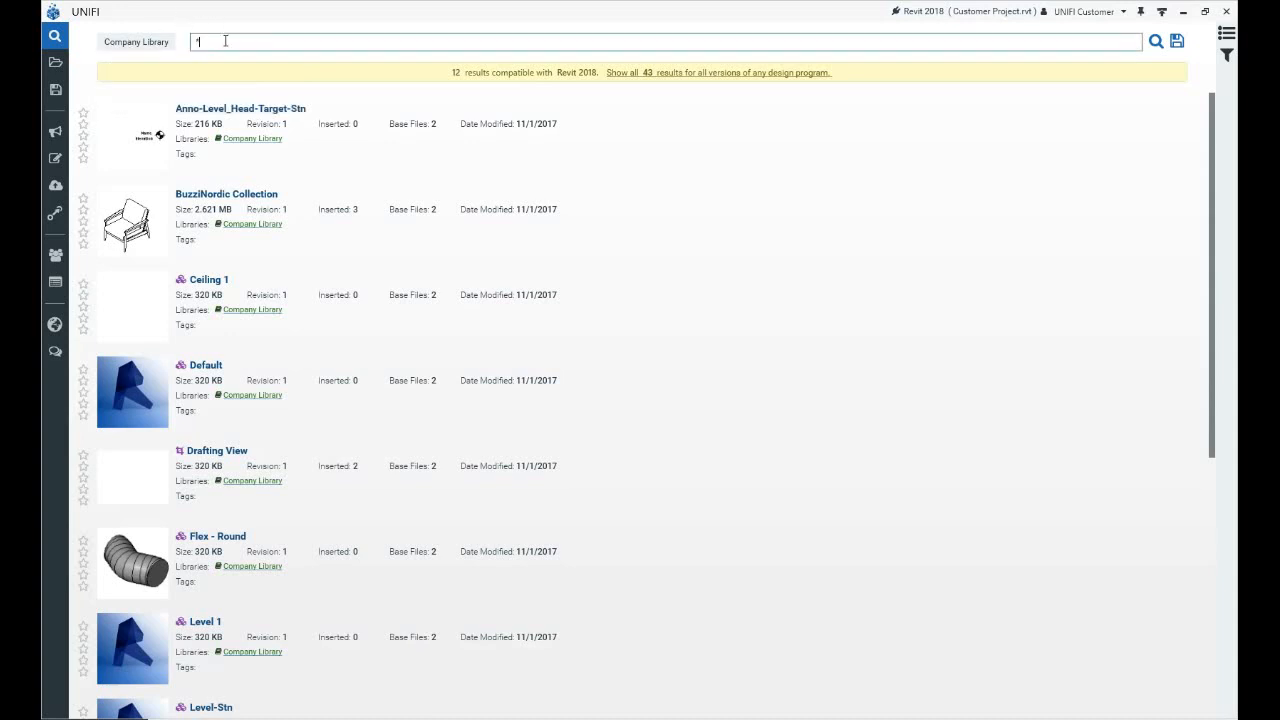
{"action": "type", "text": "*"}
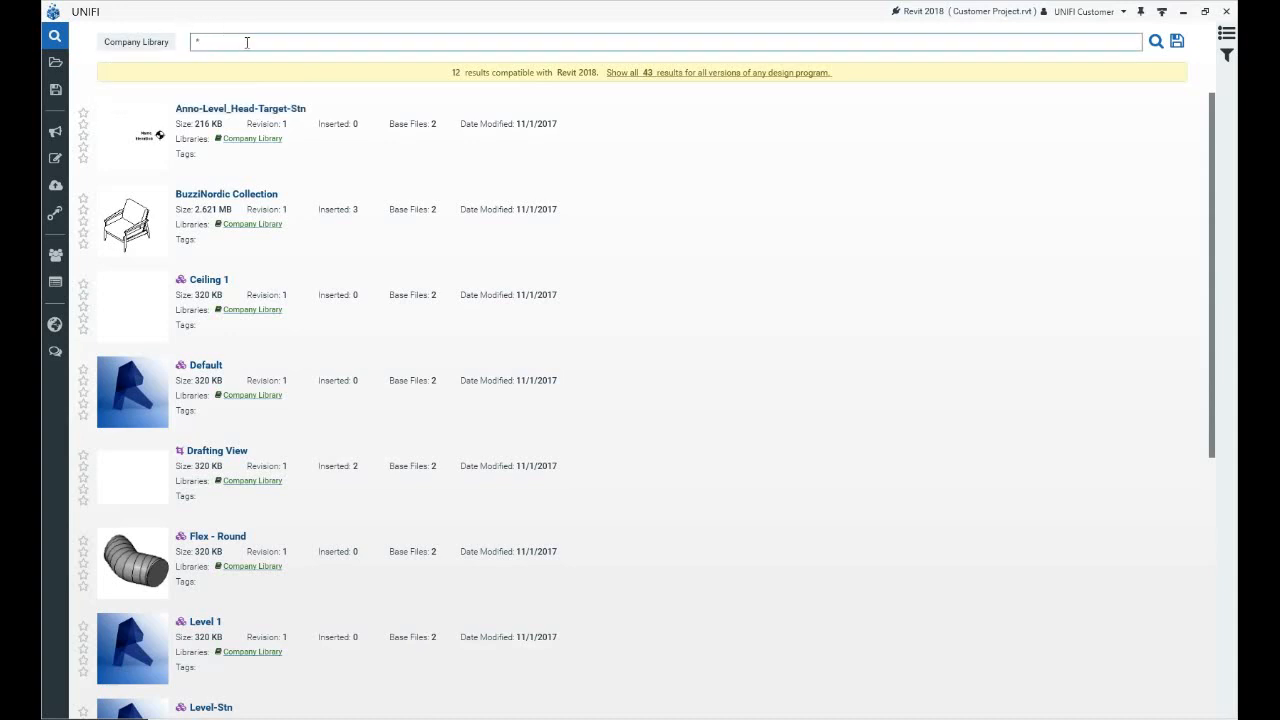